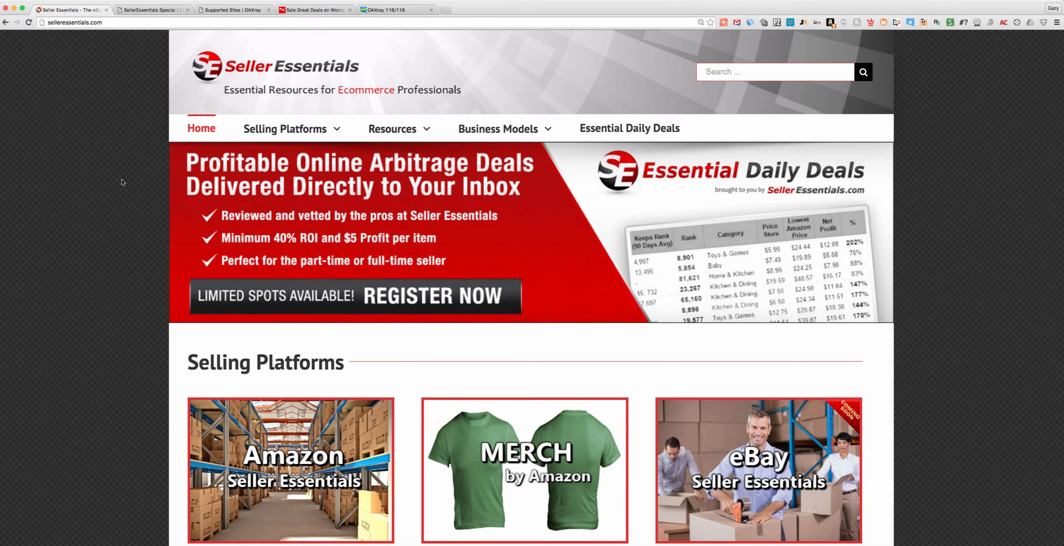
# - View the SellerEssentials Special offer page with the six-day free trial and $99 subscription
pyautogui.click(149, 10)
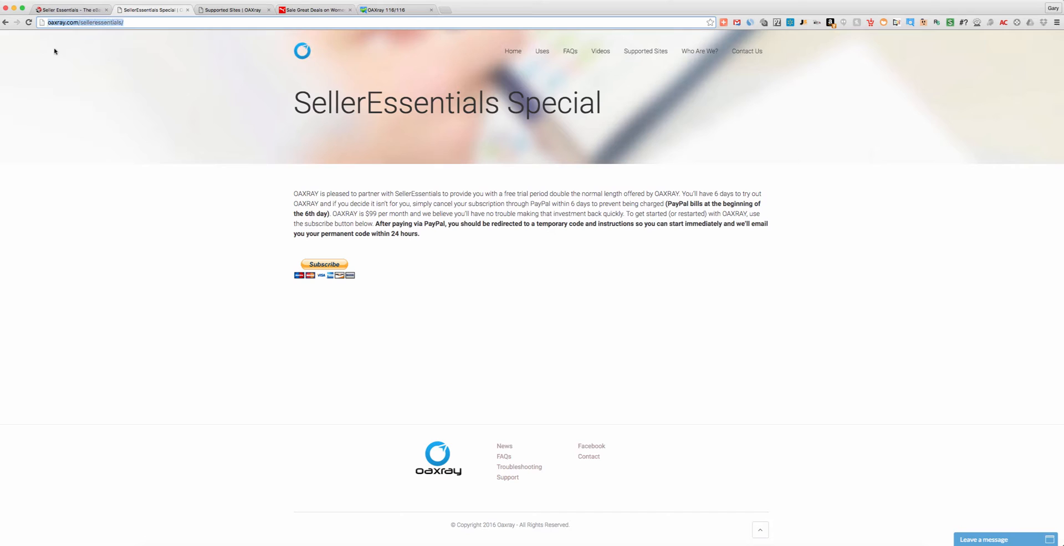
pyautogui.moveTo(245, 124)
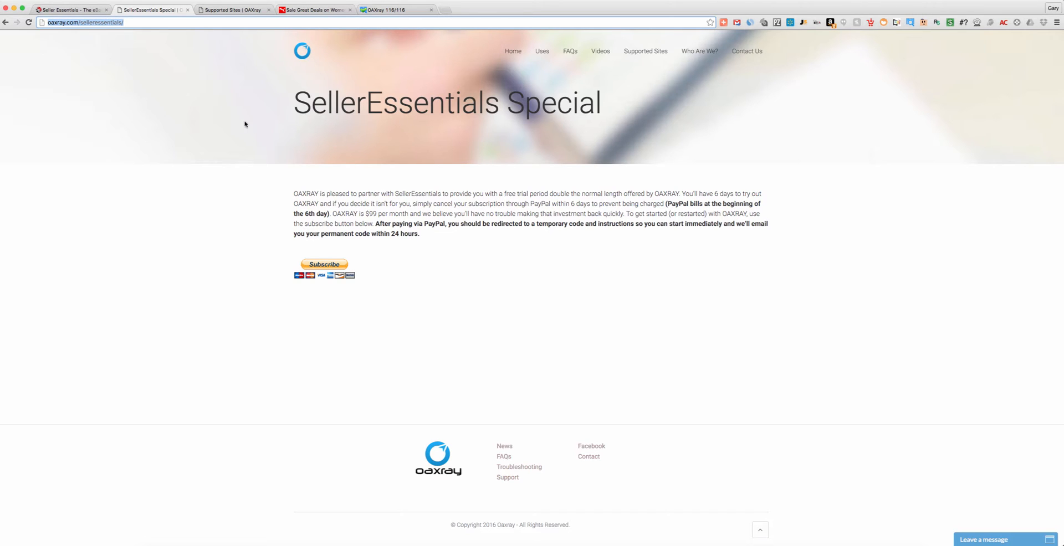
pyautogui.moveTo(363, 132)
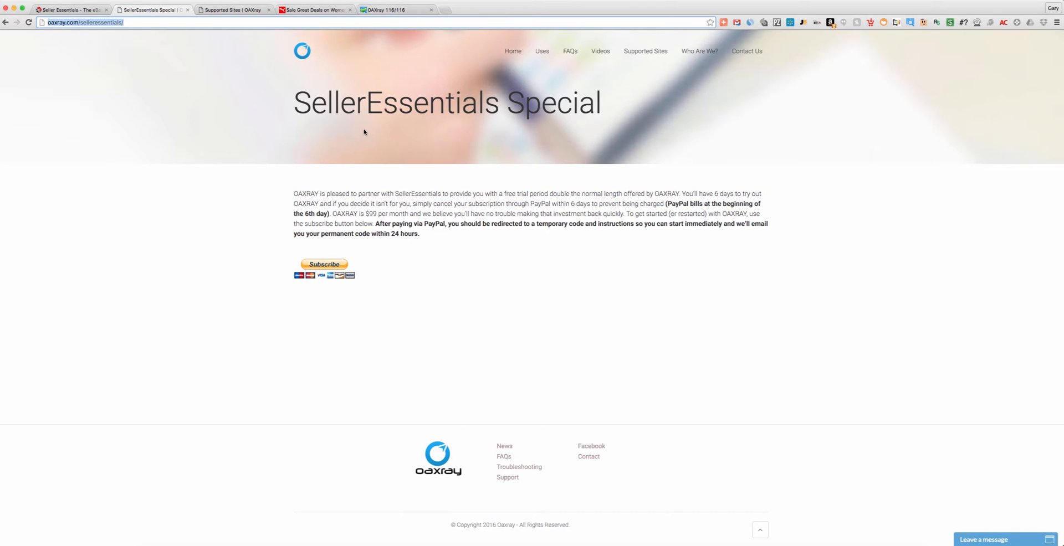
pyautogui.moveTo(432, 212)
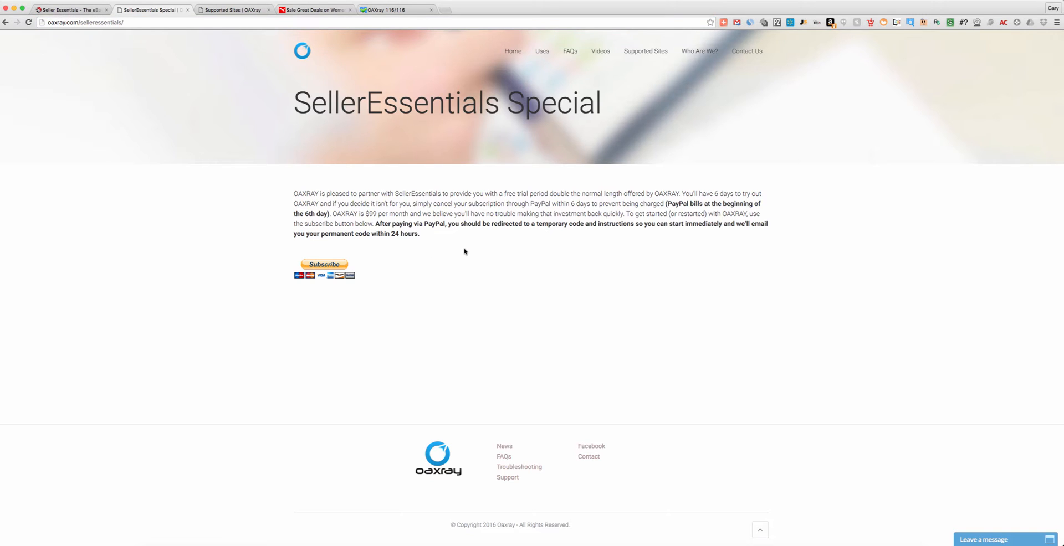
pyautogui.moveTo(274, 240)
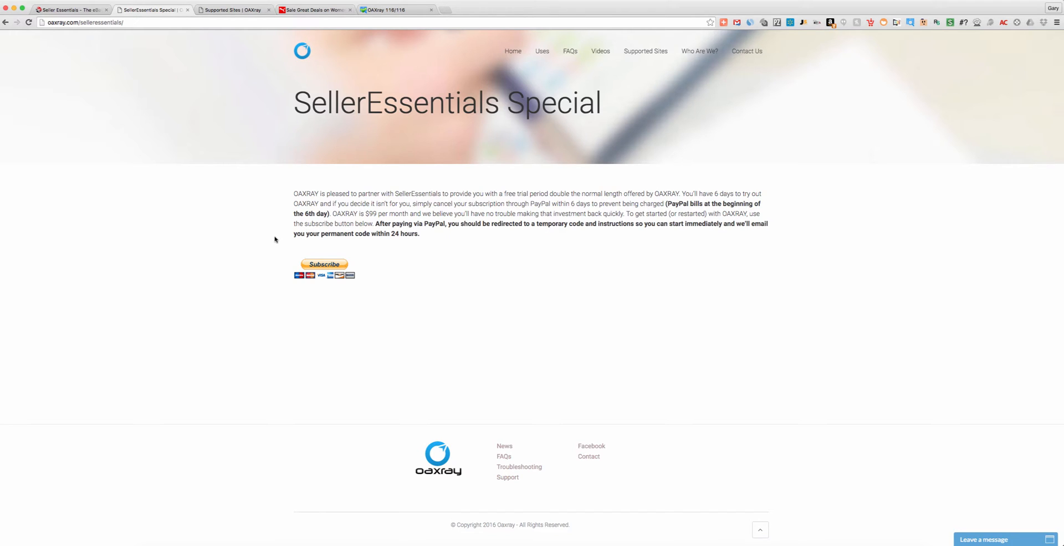
pyautogui.moveTo(249, 155)
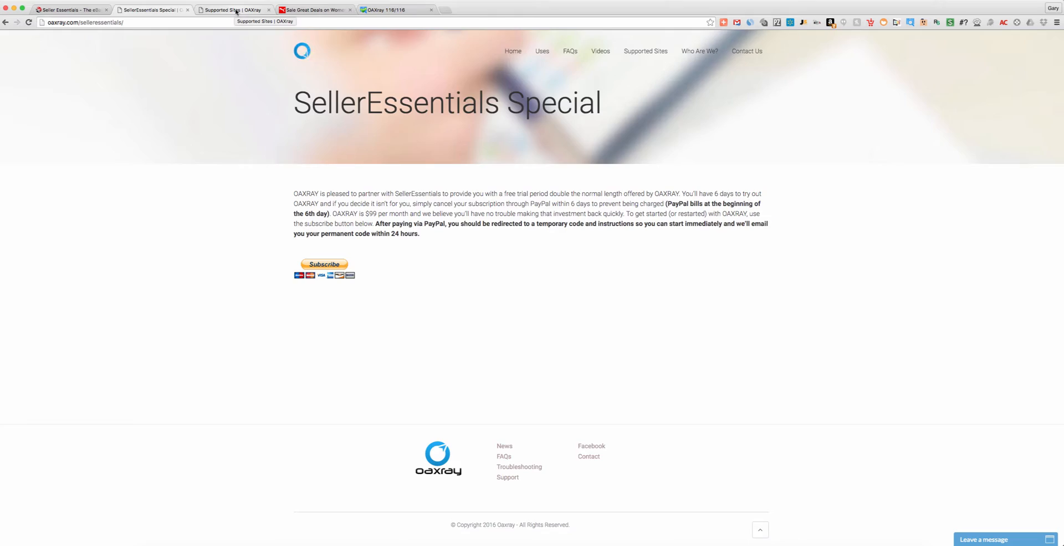
# - Show the Supported Sites list and highlight the Bass Pro Shops matching note
pyautogui.click(230, 10)
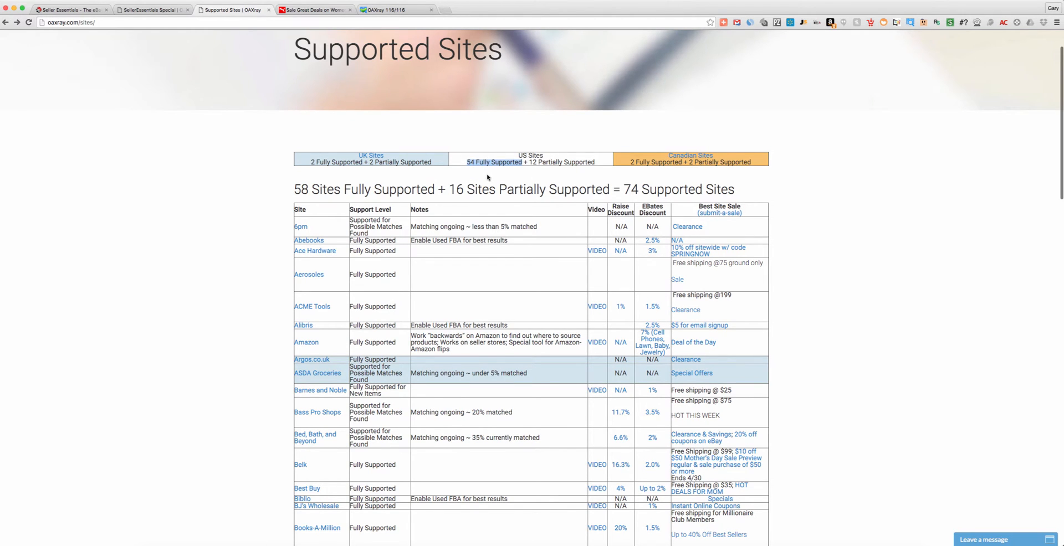
pyautogui.moveTo(486, 174)
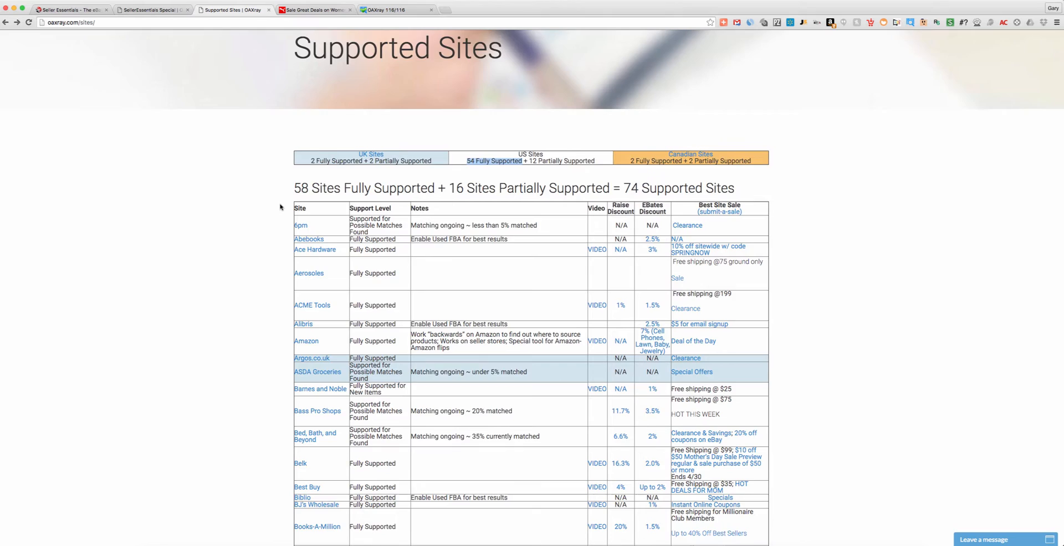
pyautogui.scroll(-3)
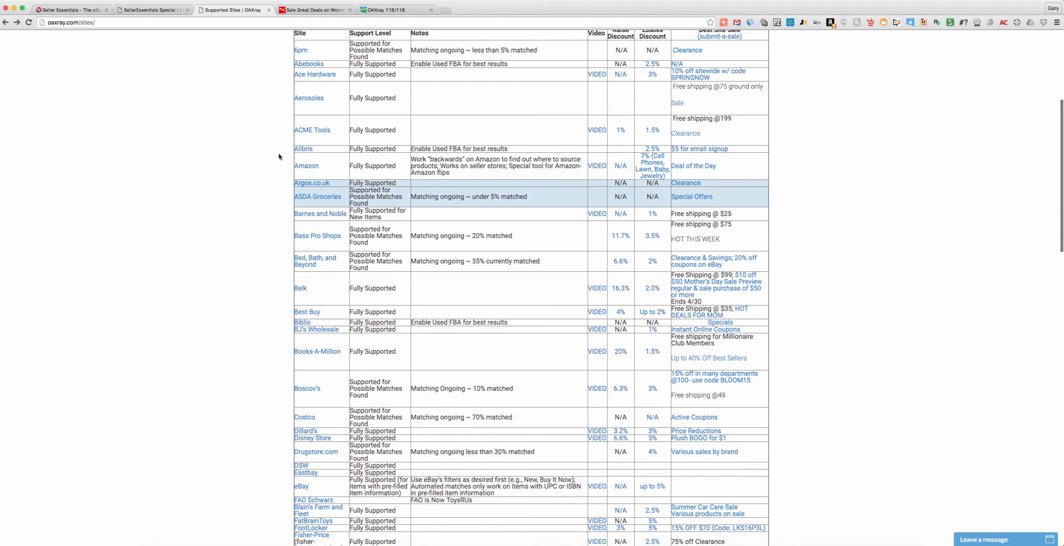
pyautogui.moveTo(419, 236); pyautogui.dragTo(513, 236)
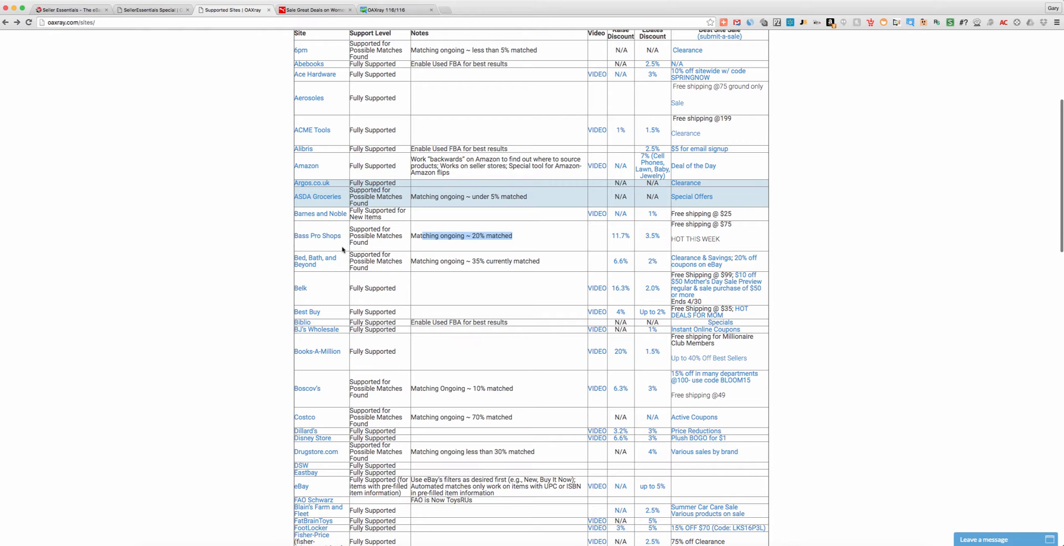
pyautogui.moveTo(470, 249)
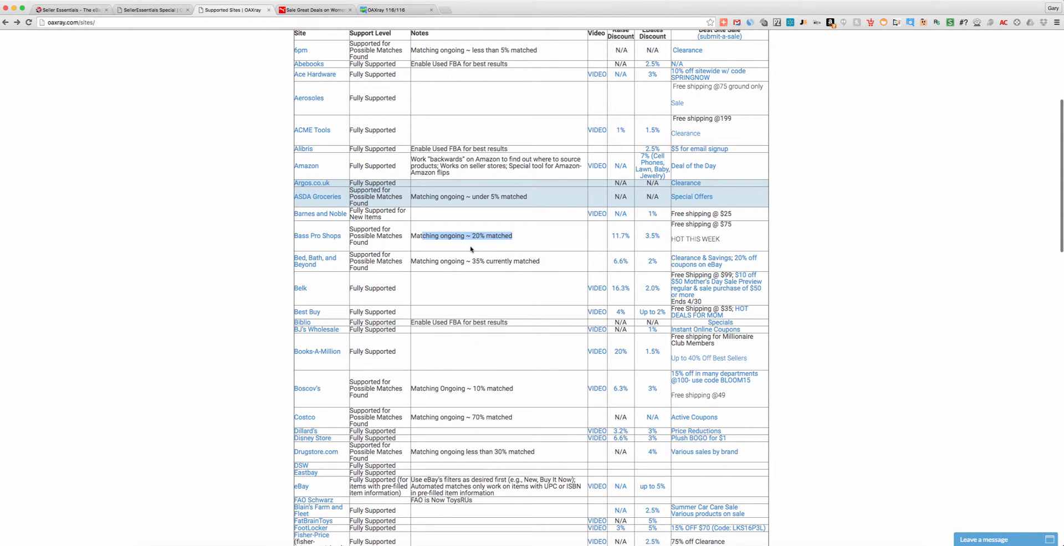
# - Scroll down the supported sites table to the Puma (us.puma.com) row
pyautogui.scroll(-3)
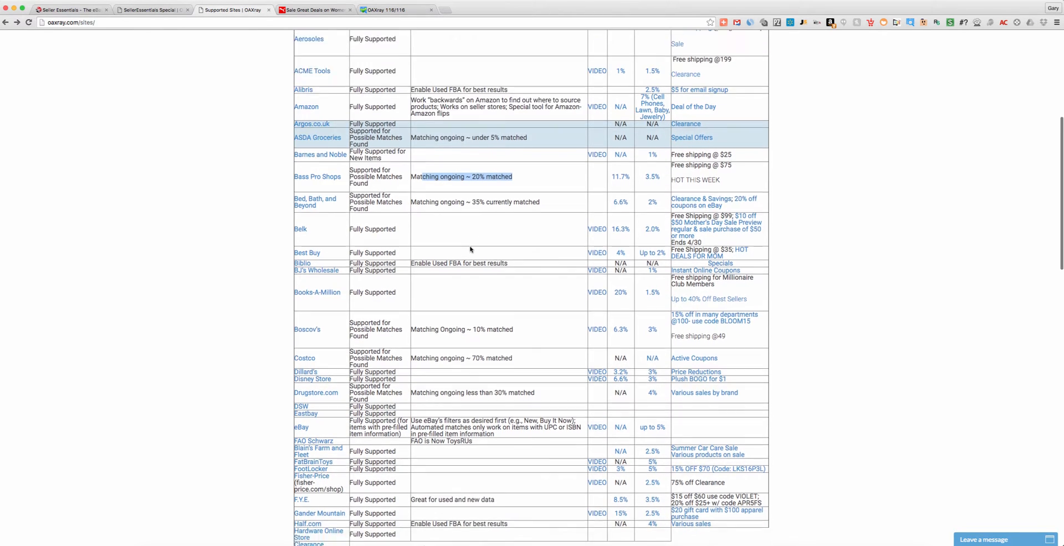
pyautogui.scroll(-3)
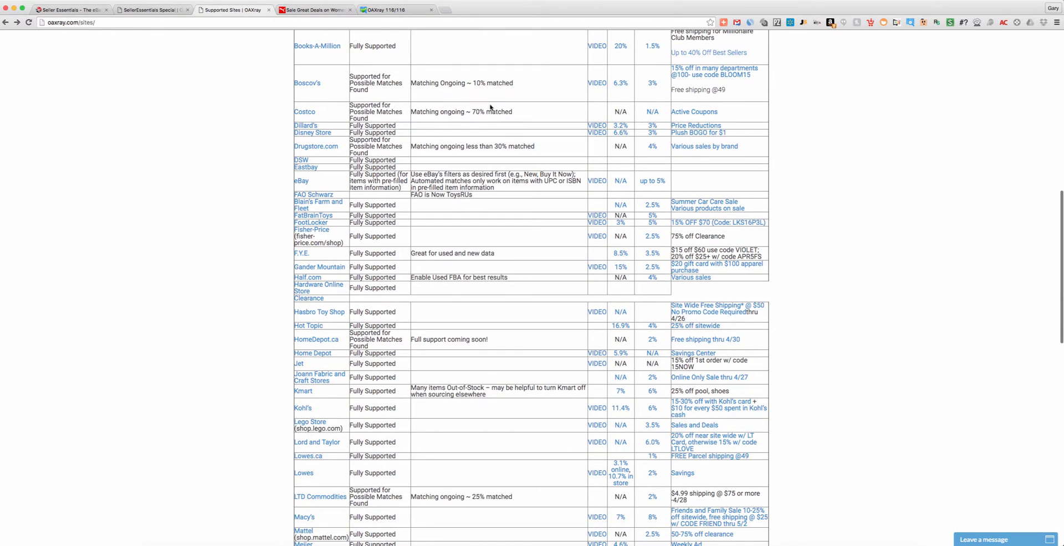
pyautogui.moveTo(466, 297)
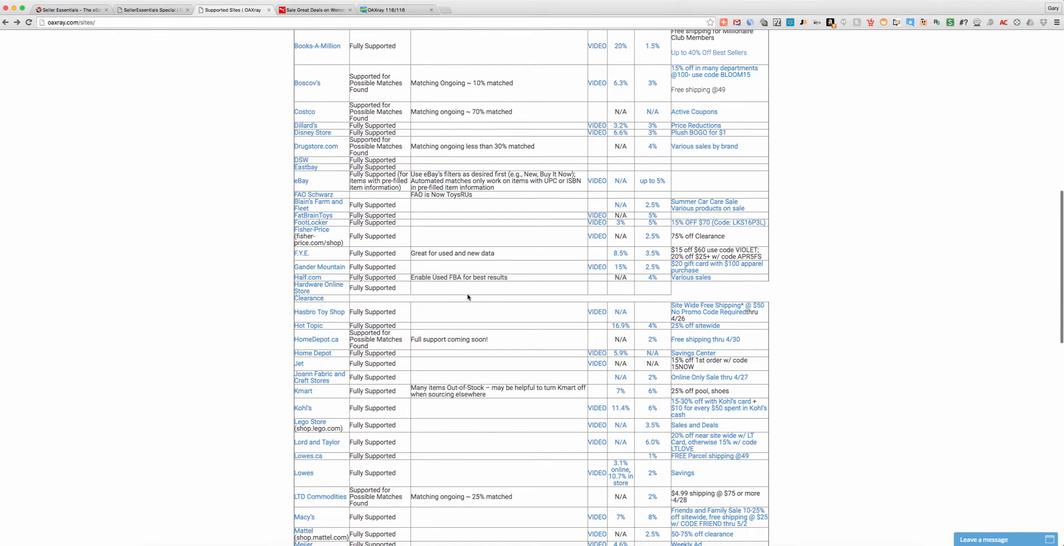
pyautogui.scroll(-3)
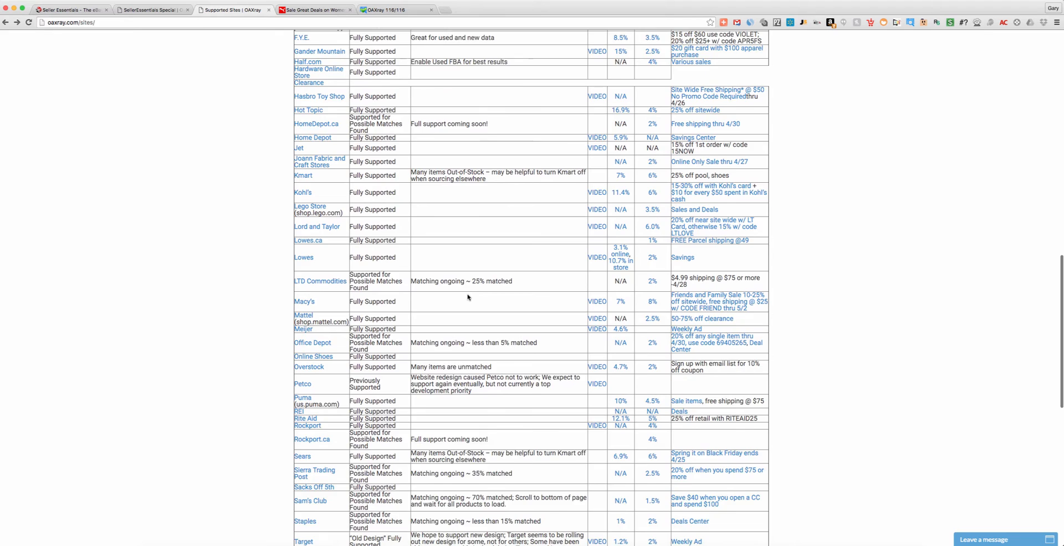
pyautogui.scroll(-3)
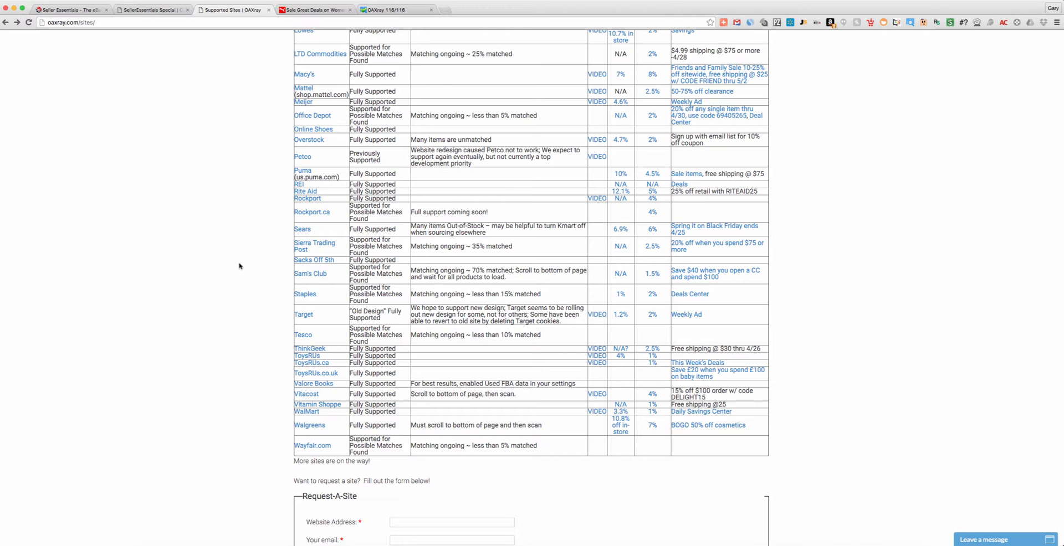
pyautogui.moveTo(247, 267)
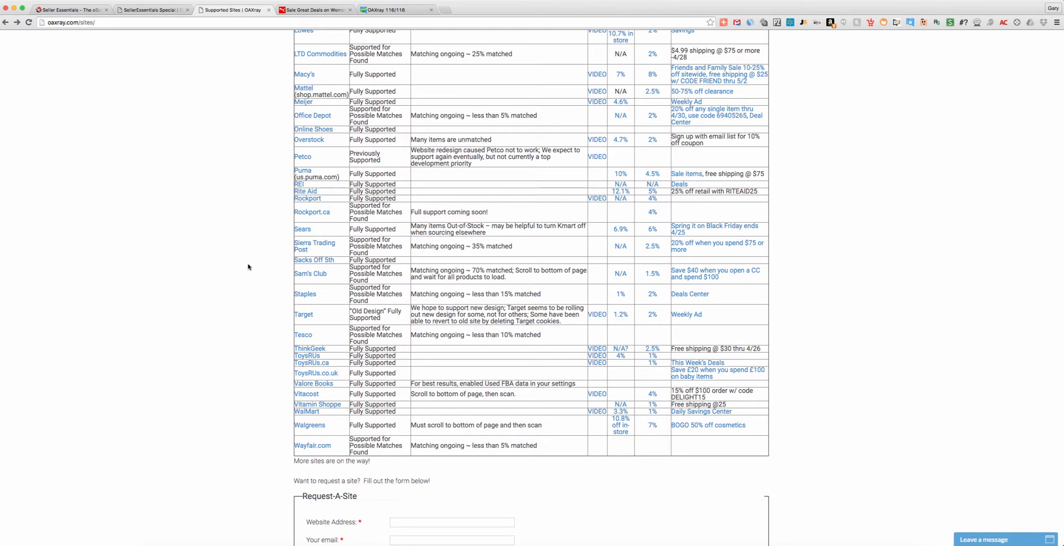
pyautogui.scroll(-3)
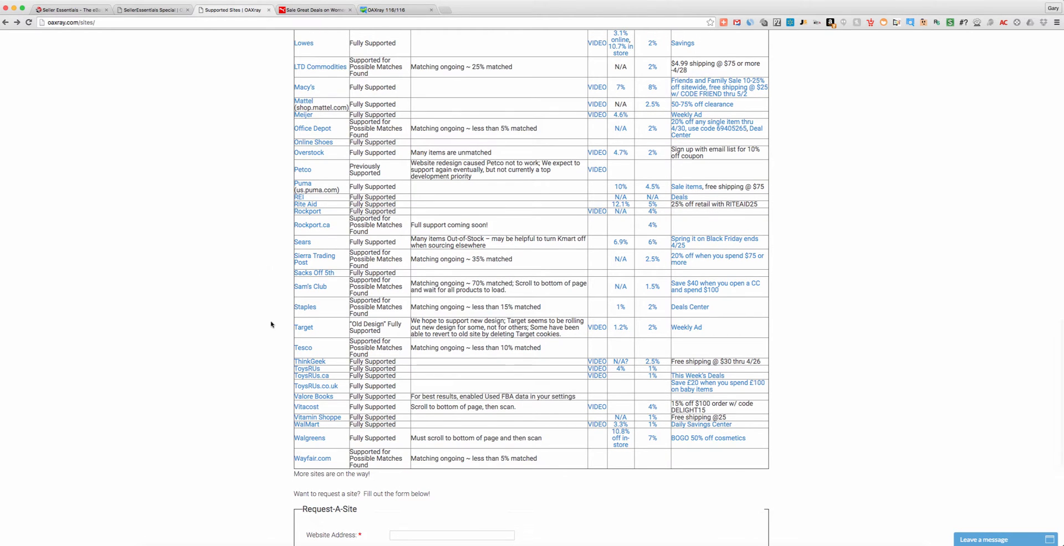
pyautogui.moveTo(311, 219)
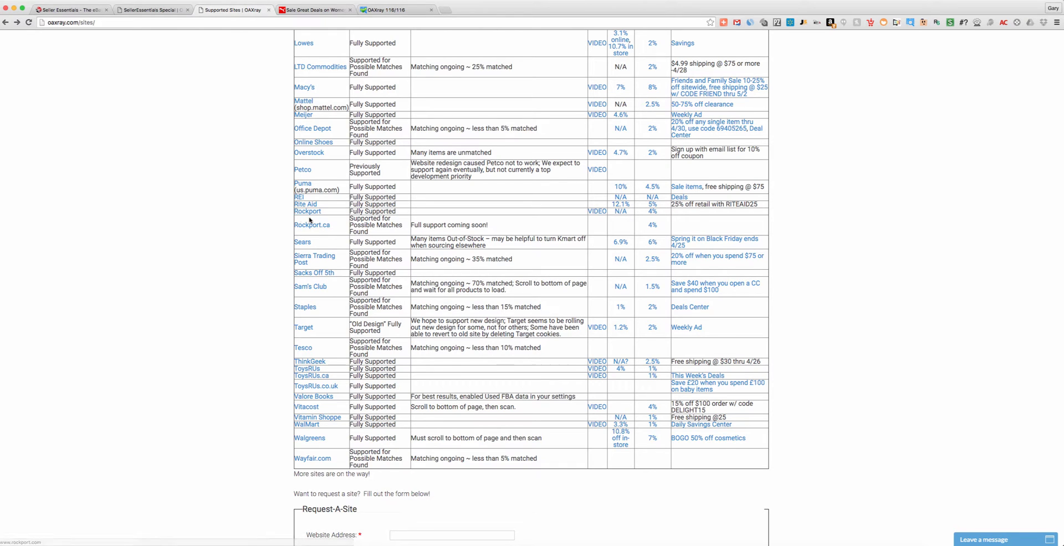
pyautogui.moveTo(281, 213)
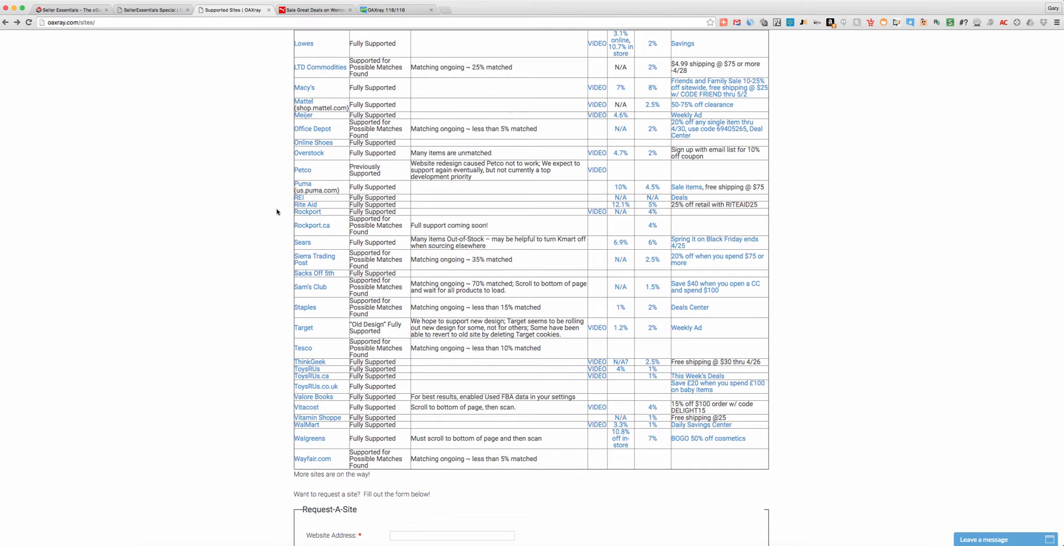
pyautogui.scroll(-3)
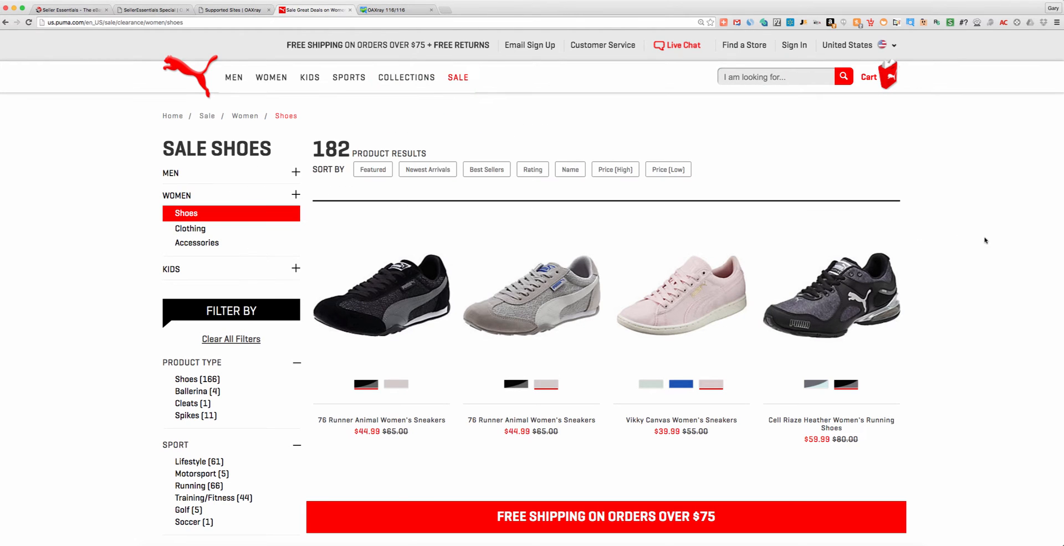
pyautogui.moveTo(458, 78)
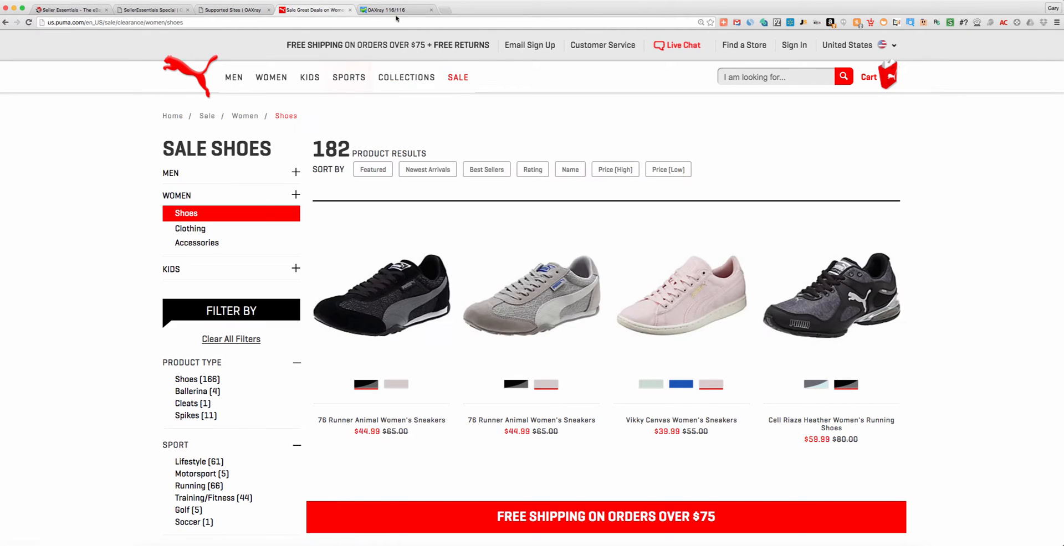
# - Show the OAXRAY shoe results, check the Vikky sneakers net profit and start its Variation Analyzer
pyautogui.click(395, 10)
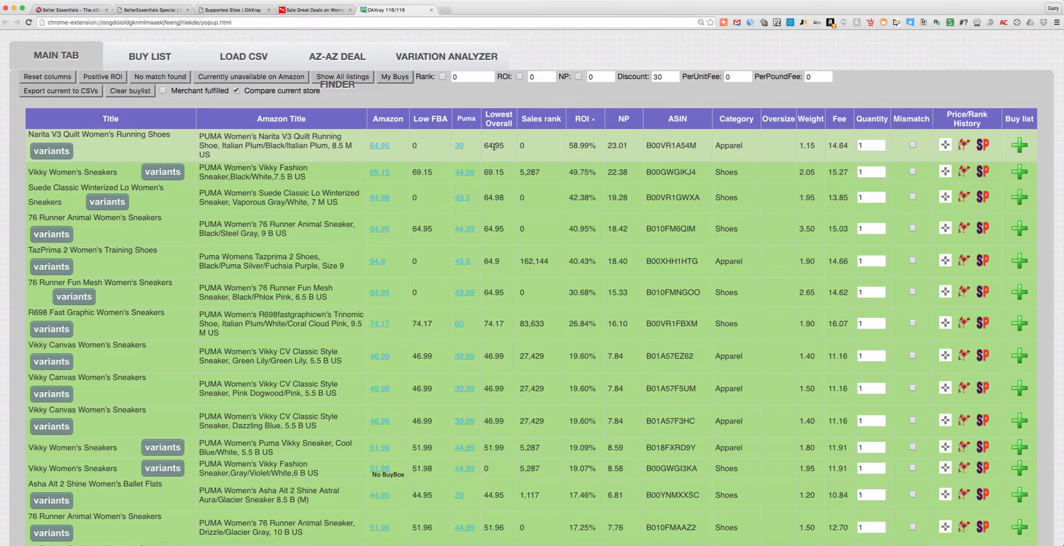
pyautogui.moveTo(557, 156)
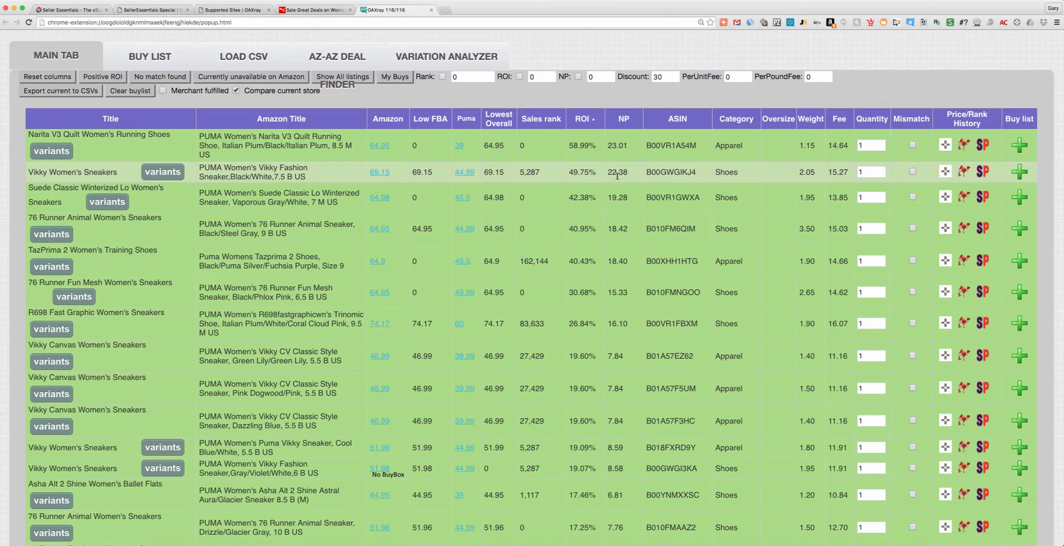
pyautogui.doubleClick(617, 171)
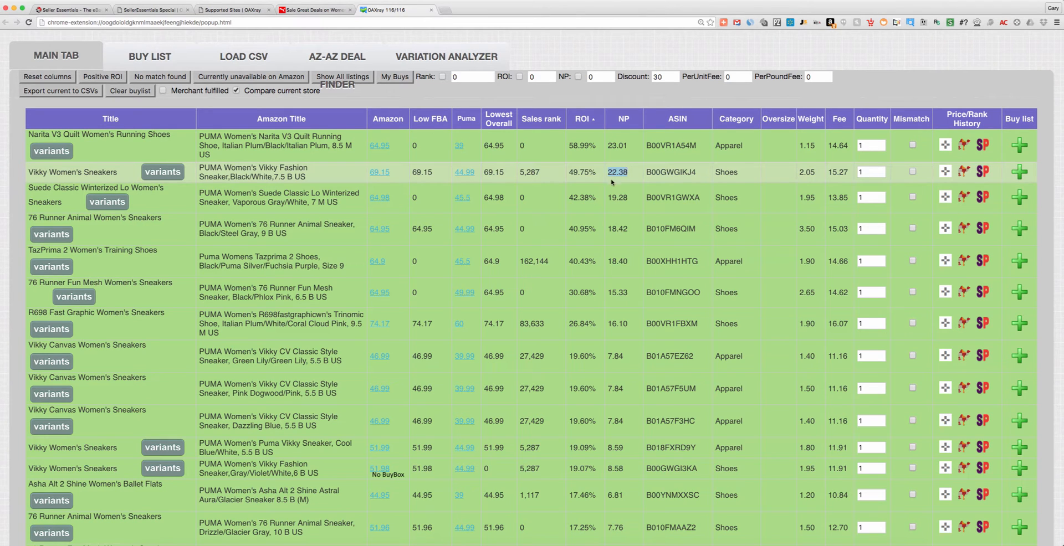
pyautogui.moveTo(464, 172)
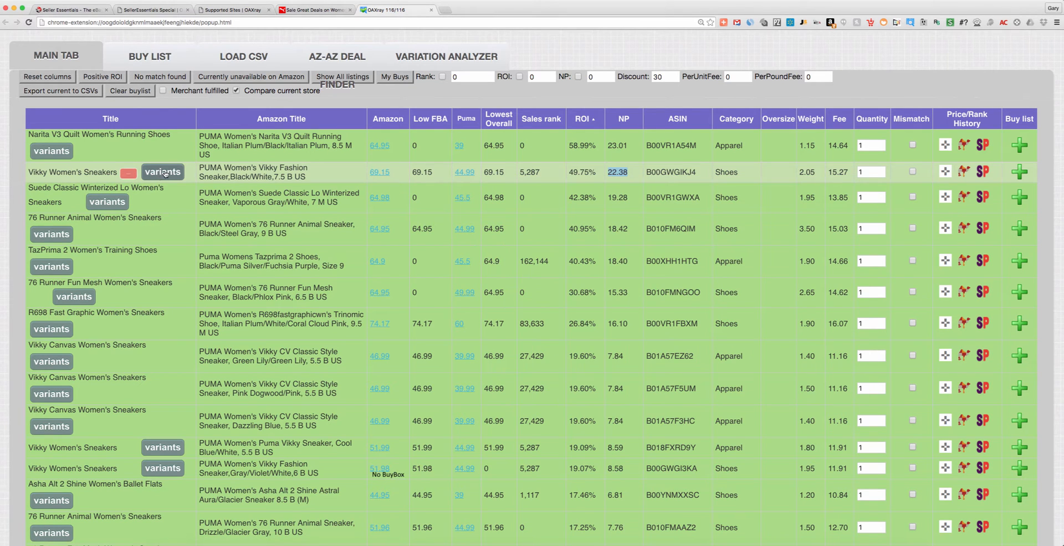
pyautogui.click(447, 56)
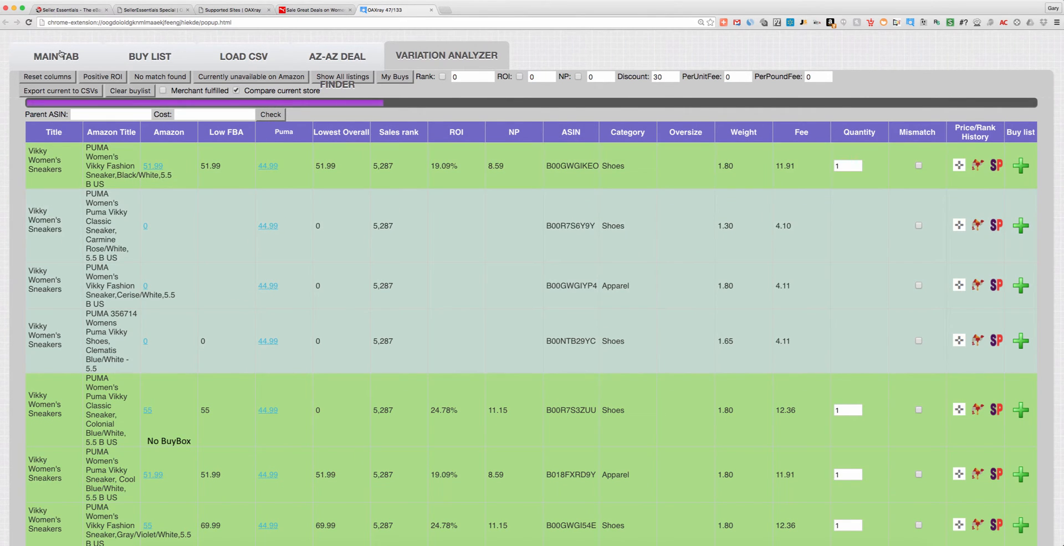
# - Load all 133 Vikky Women's Sneakers variants with Amazon and Puma prices and ROI
pyautogui.click(55, 55)
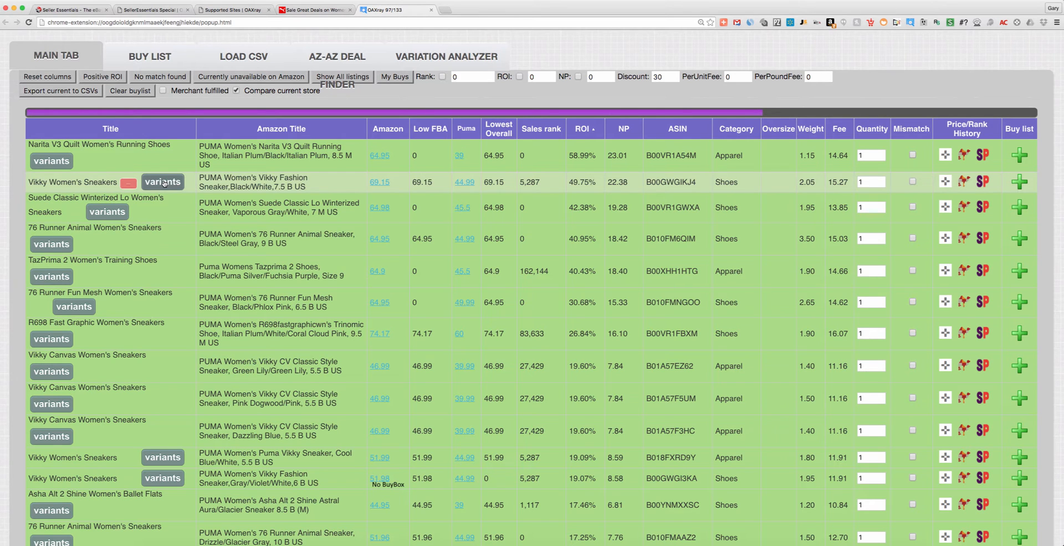
pyautogui.click(162, 182)
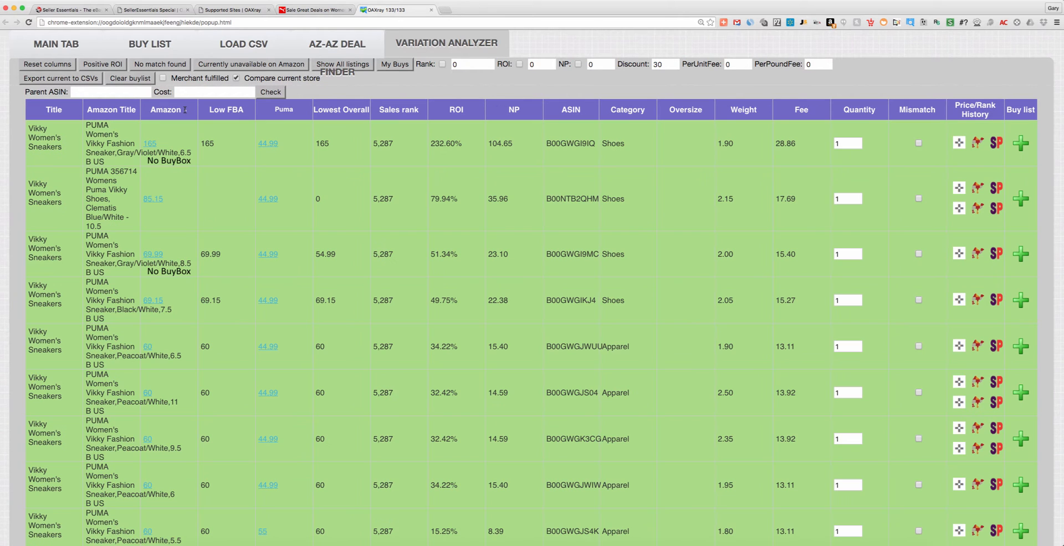
pyautogui.moveTo(148, 143)
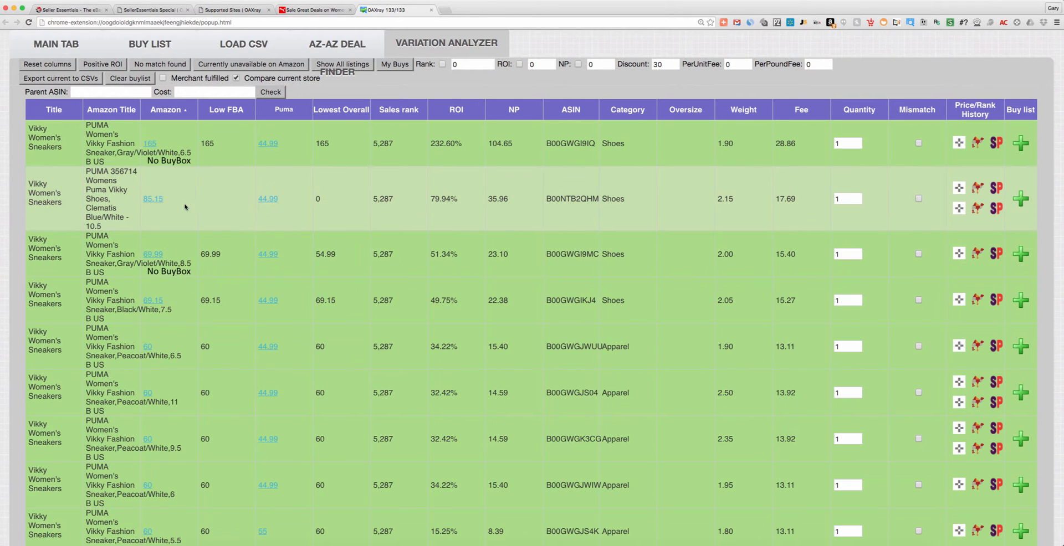
pyautogui.moveTo(153, 199)
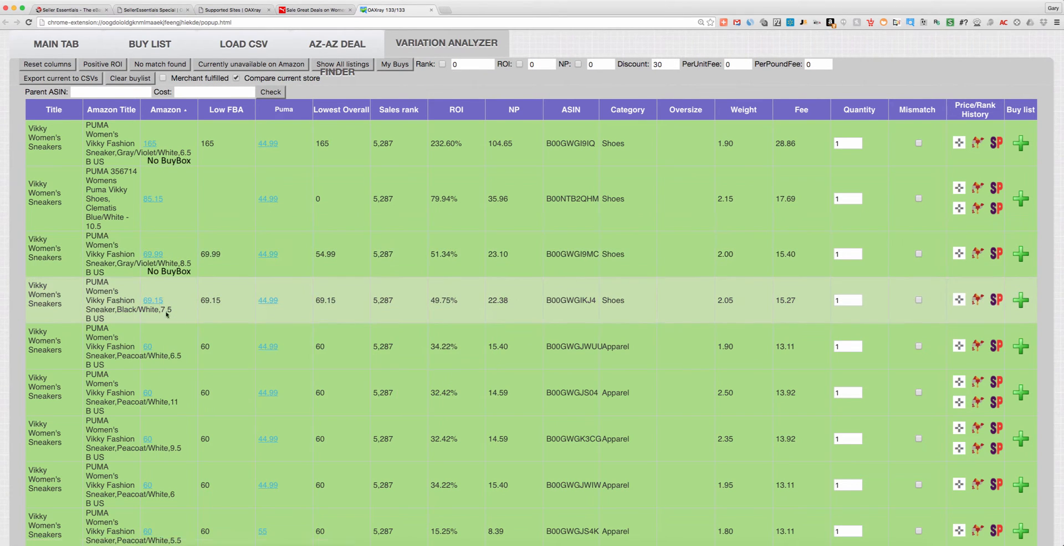
pyautogui.scroll(-3)
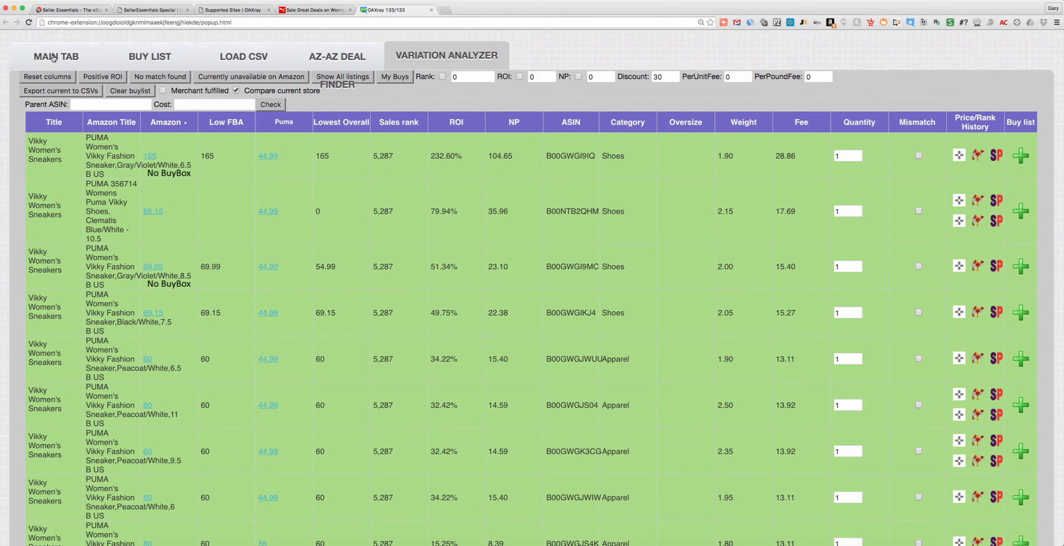
# - Return to the main Puma sale results and look down the matched shoes and their ROI
pyautogui.click(56, 55)
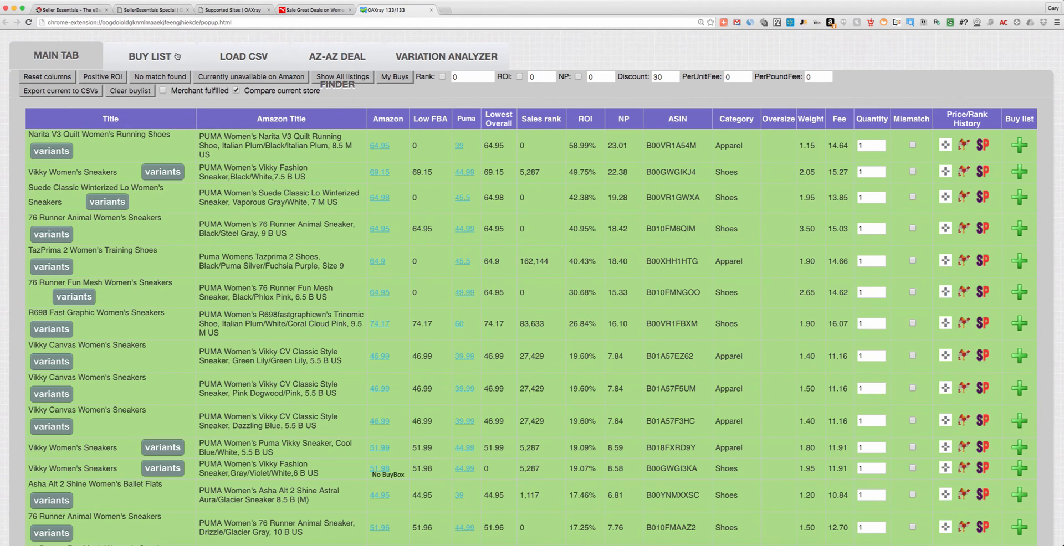
pyautogui.moveTo(464, 172)
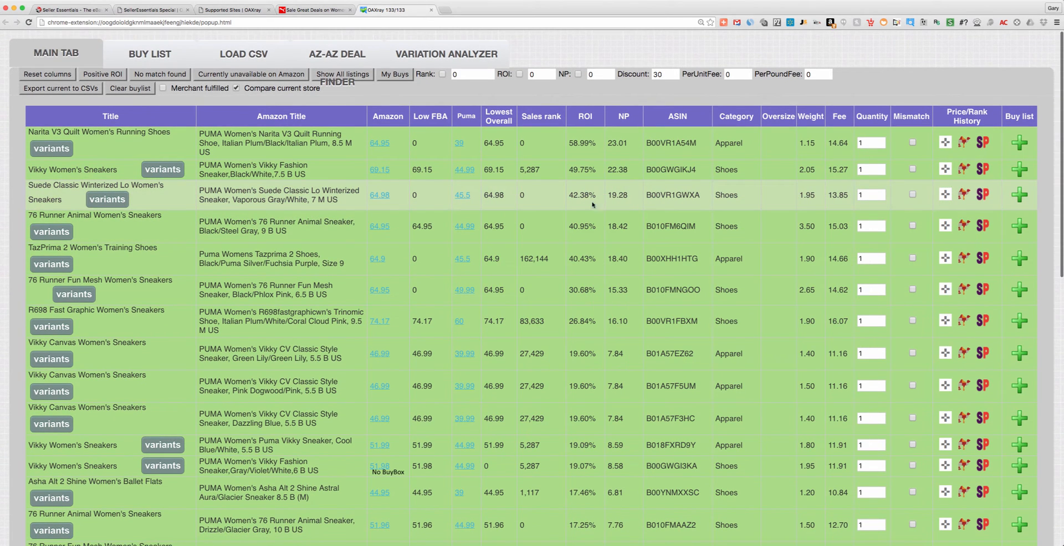
pyautogui.moveTo(463, 195)
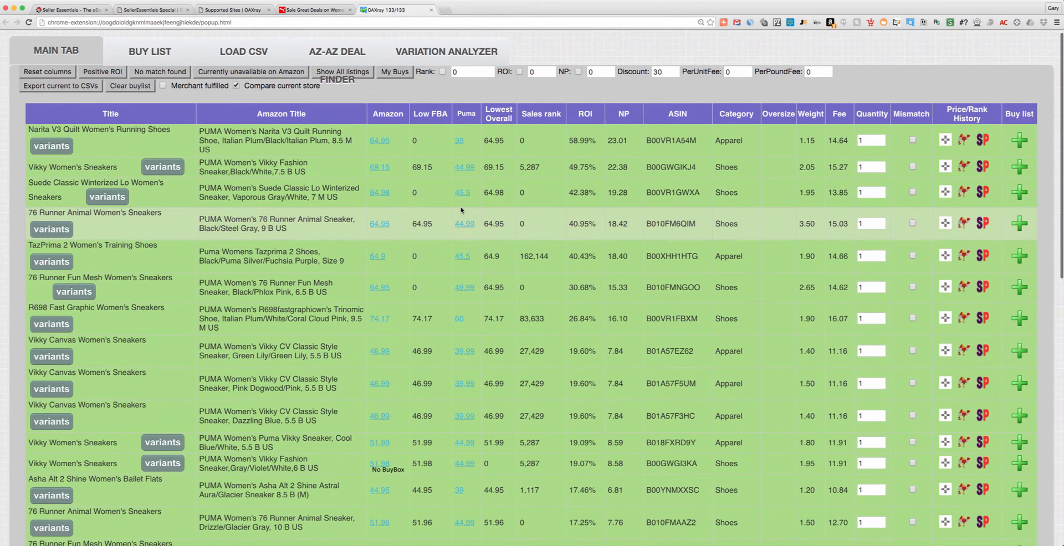
pyautogui.scroll(-3)
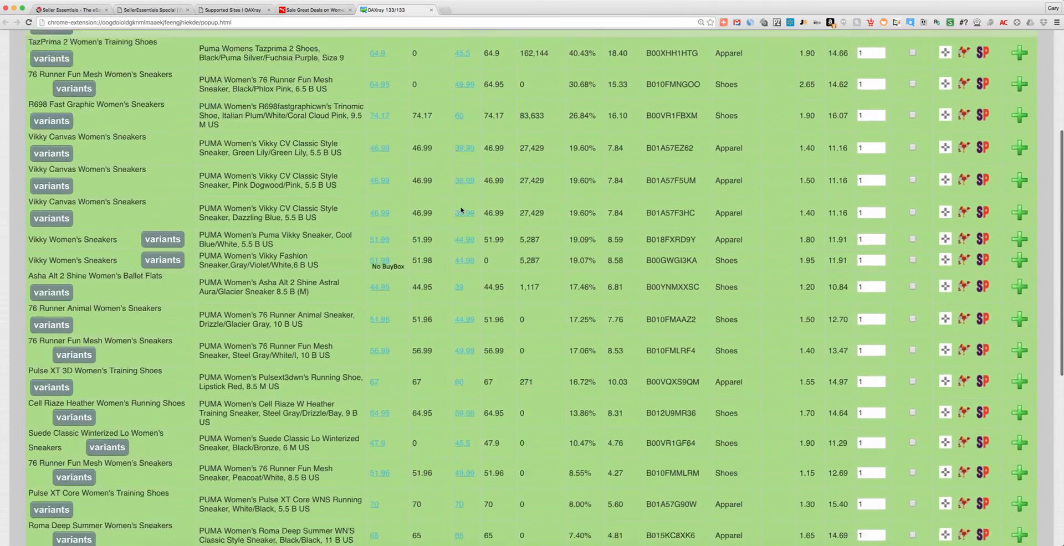
pyautogui.scroll(-3)
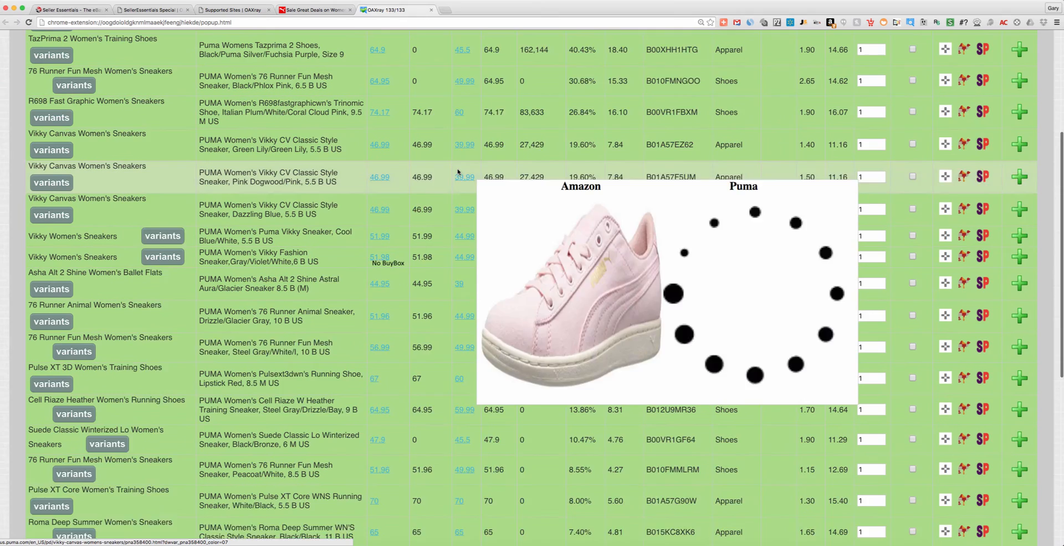
pyautogui.scroll(-3)
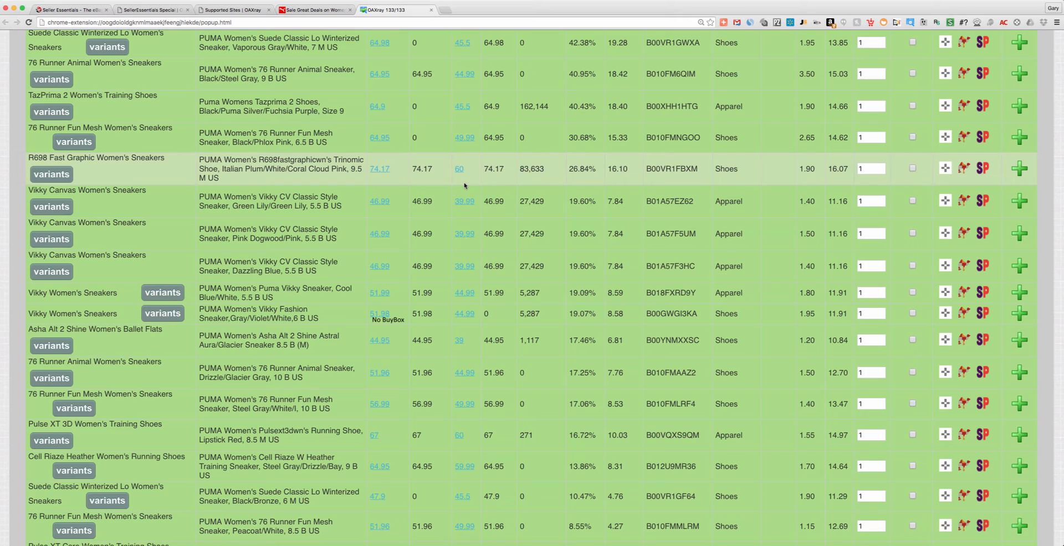
pyautogui.moveTo(623, 204)
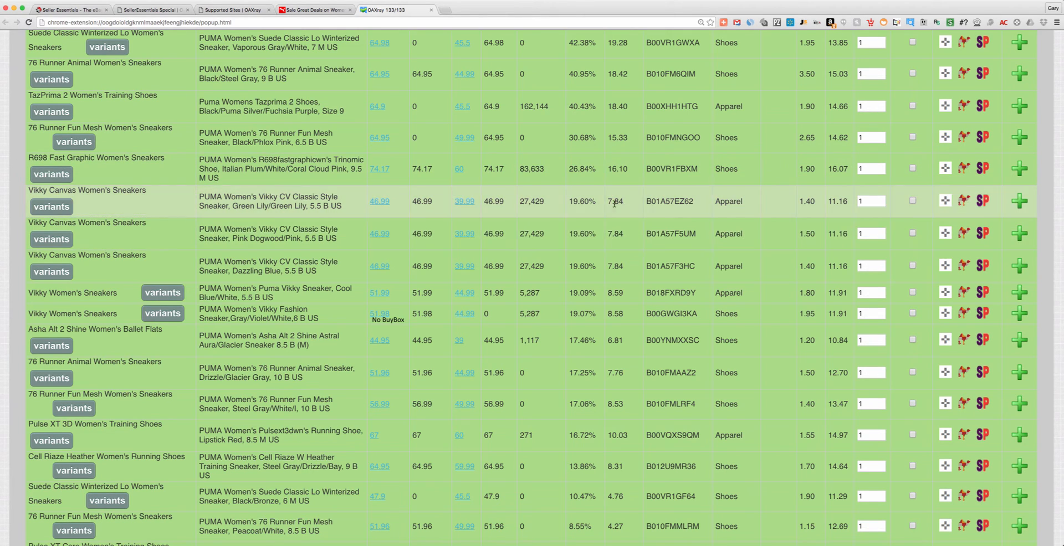
pyautogui.moveTo(606, 197)
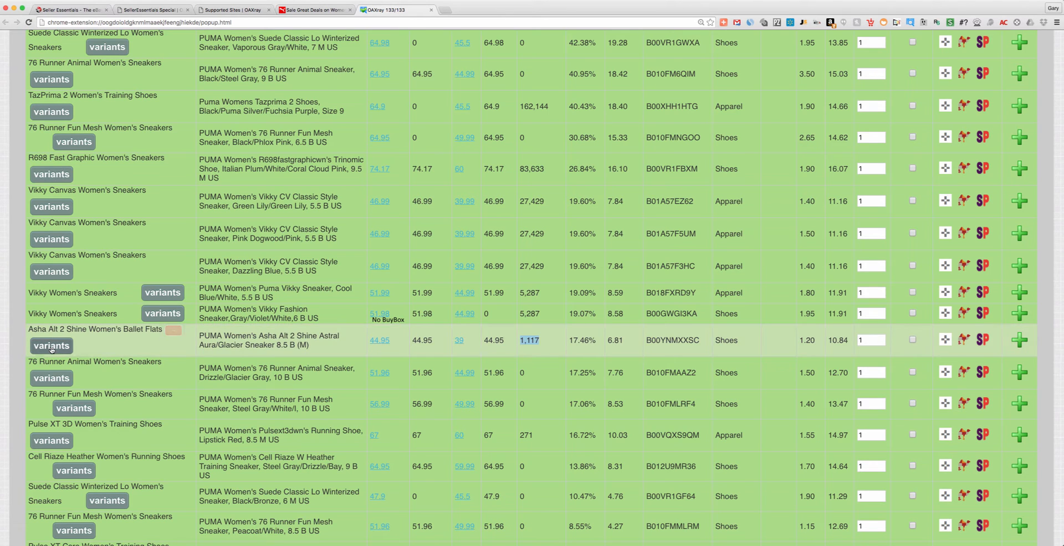
# - Rank the Asha Alt 2 Shine Ballet Flats variants by Amazon price, highest first, then return to main results
pyautogui.click(51, 346)
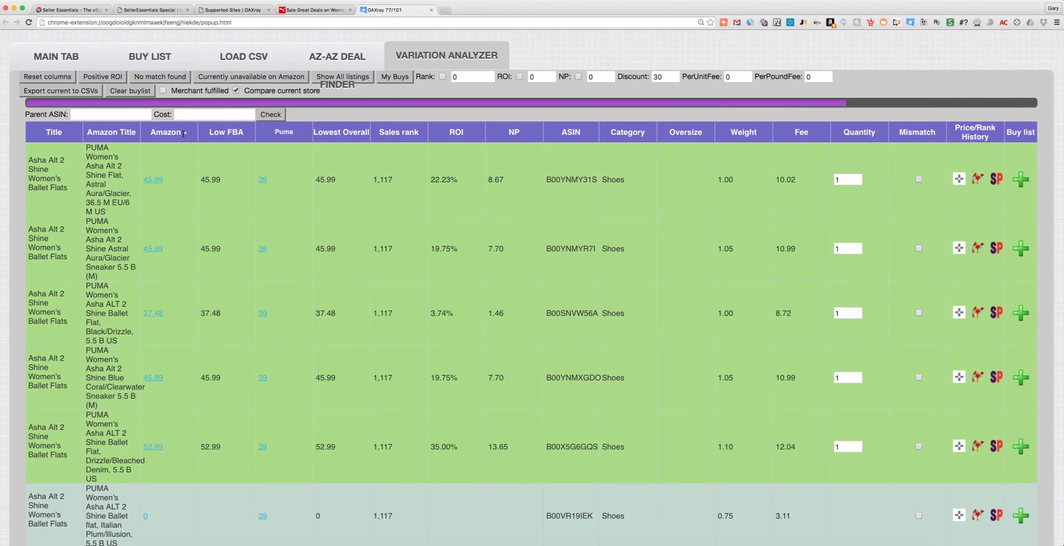
pyautogui.scroll(-3)
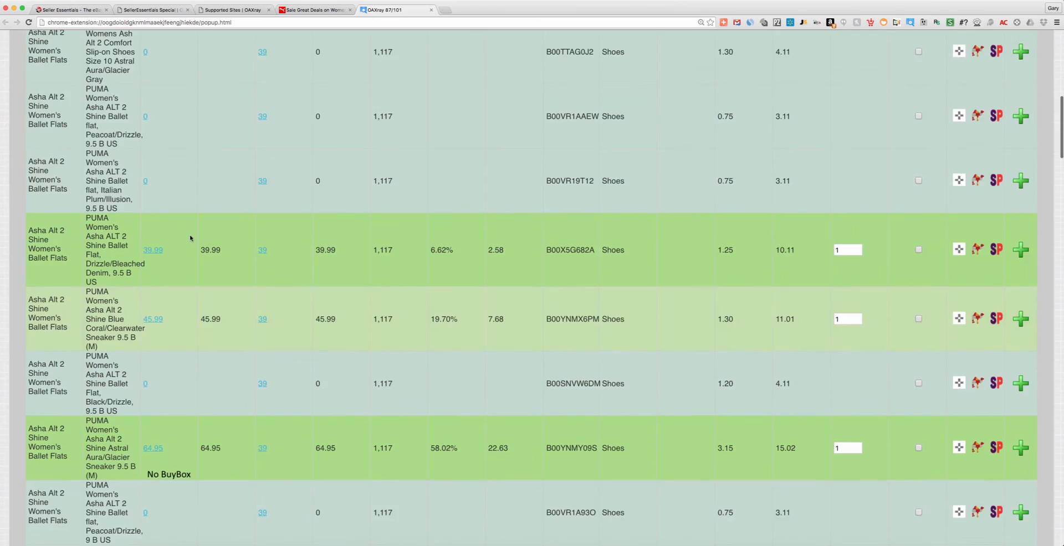
pyautogui.scroll(-3)
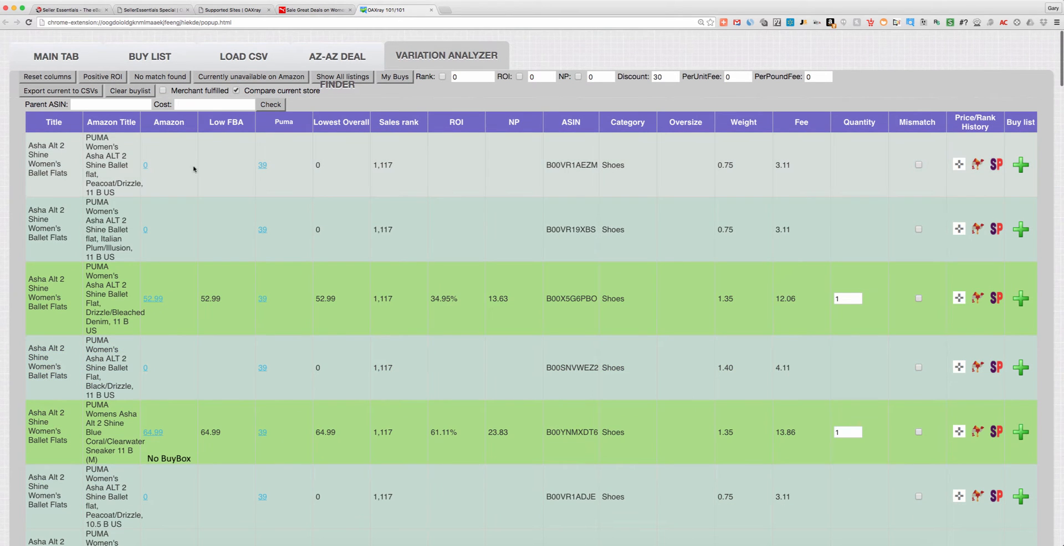
pyautogui.click(168, 122)
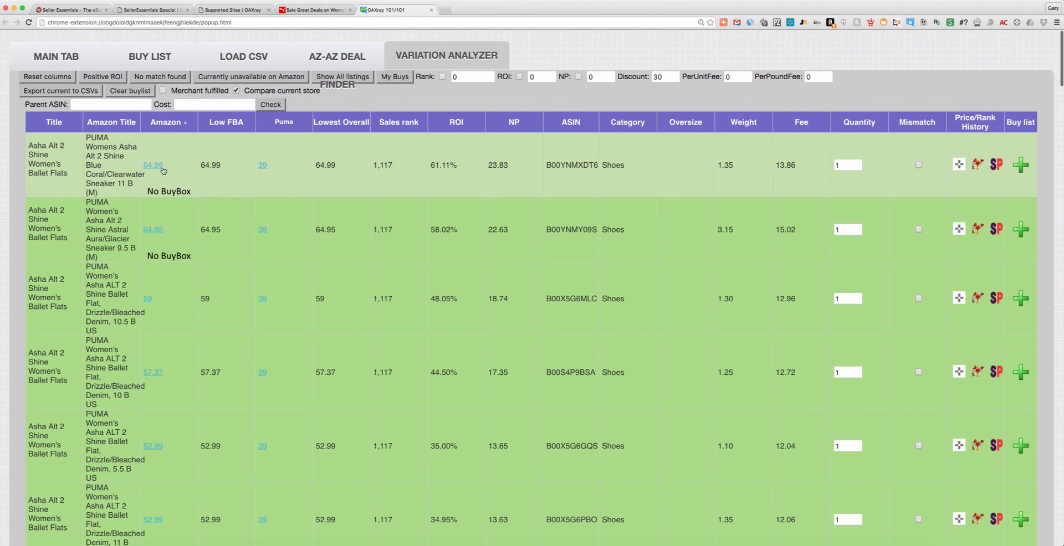
pyautogui.moveTo(153, 165)
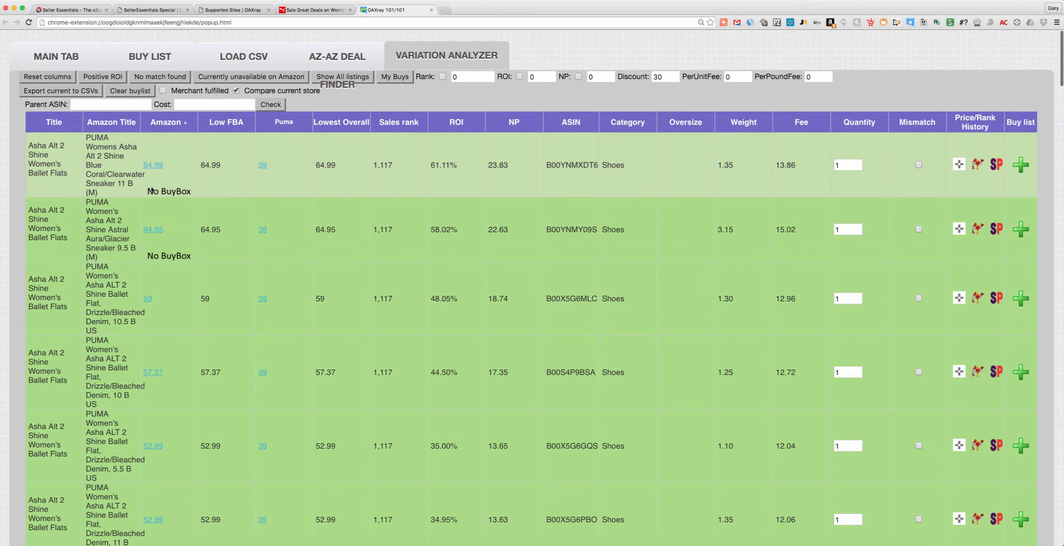
pyautogui.click(55, 56)
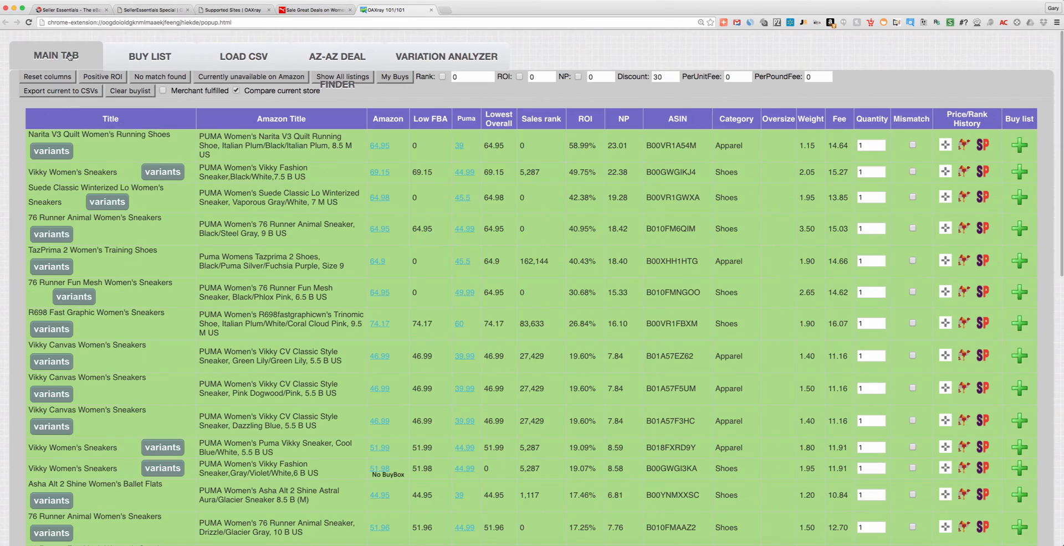
# - Open the $39 Puma store page for the Asha Alt 2 Shine Women's Ballet Flats
pyautogui.scroll(-3)
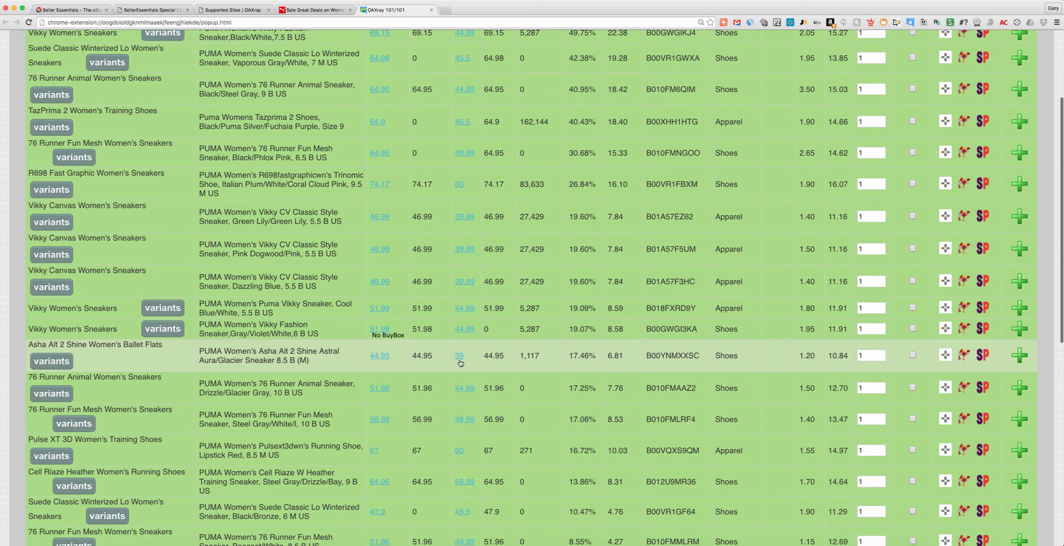
pyautogui.click(380, 356)
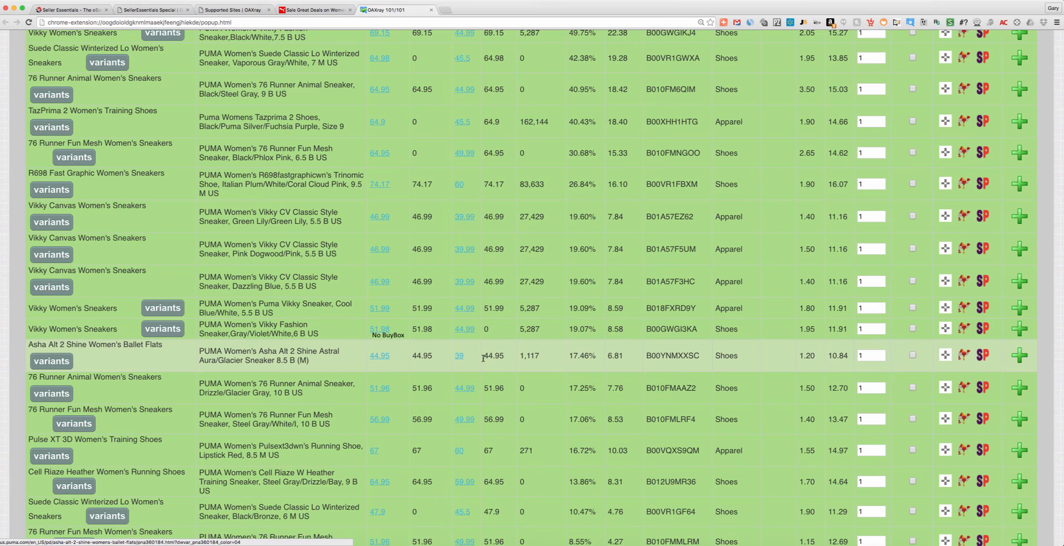
pyautogui.moveTo(488, 370)
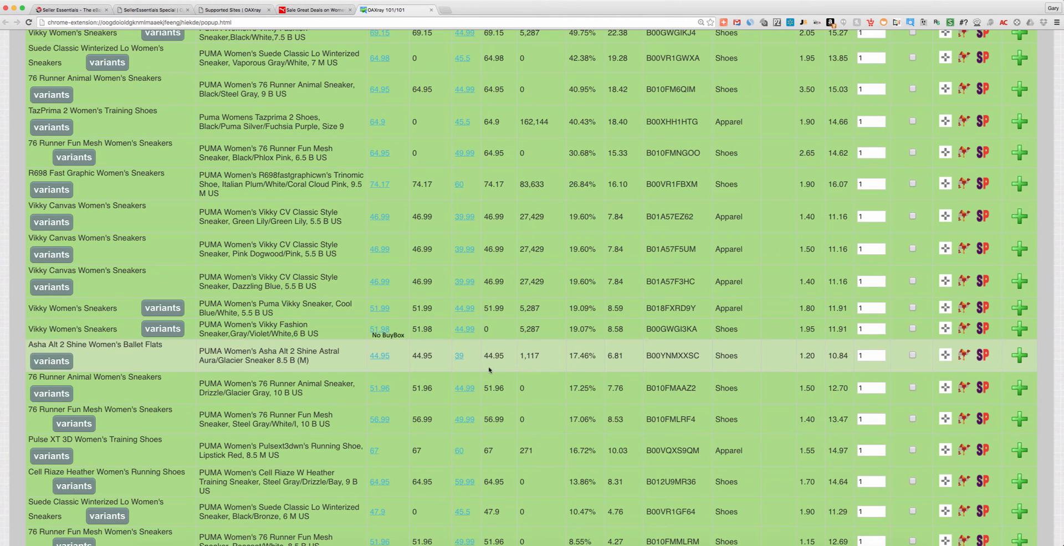
pyautogui.moveTo(381, 368)
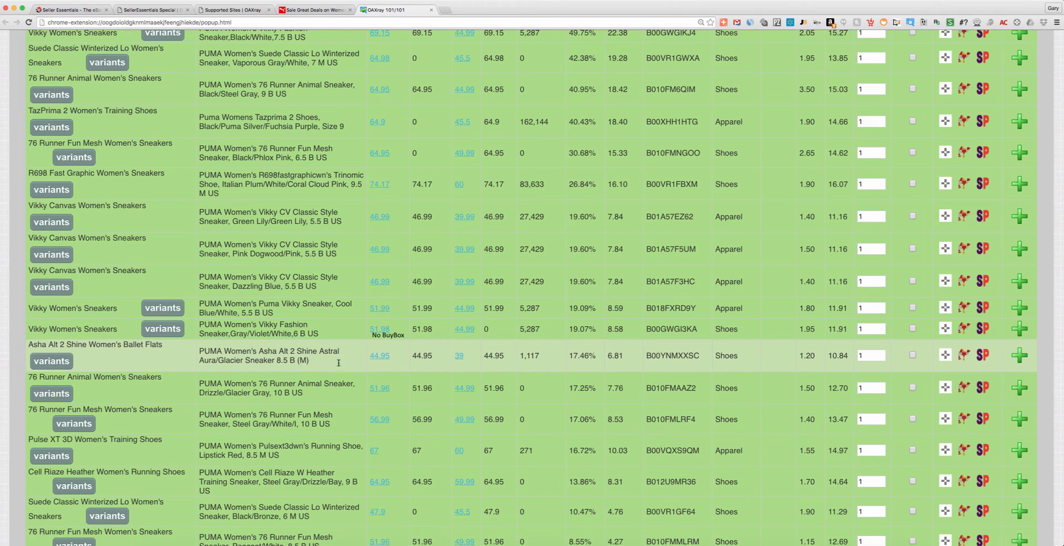
pyautogui.moveTo(448, 365)
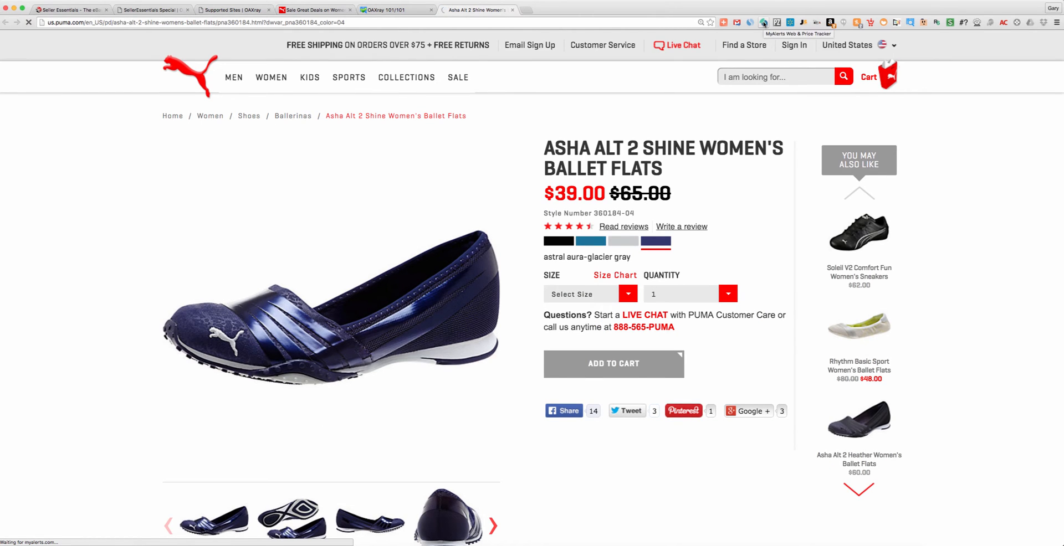
# - Show the MyAlerts tracking bar for the flats at $39 and start tracking the price
pyautogui.click(762, 22)
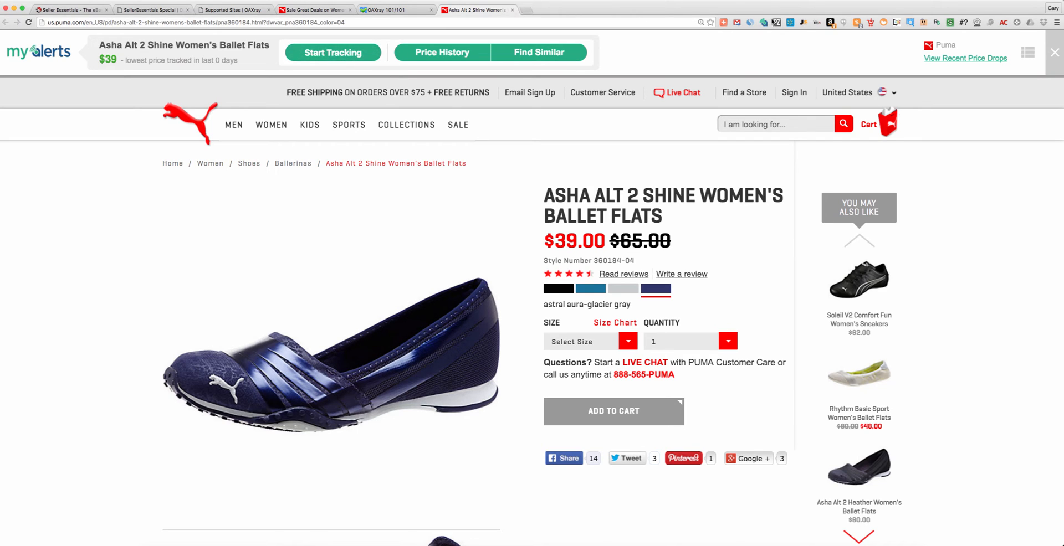
pyautogui.moveTo(764, 22)
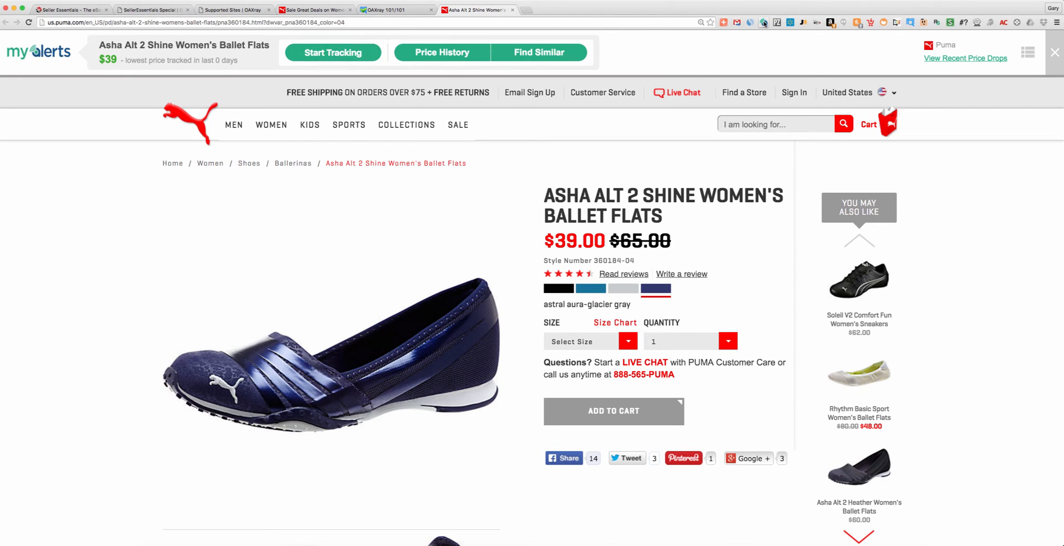
pyautogui.click(1055, 52)
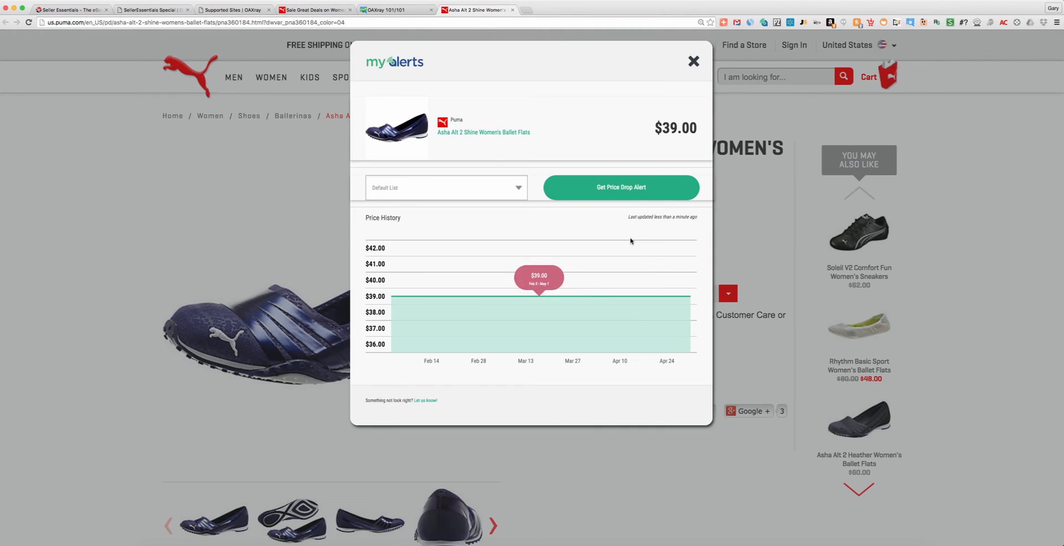
pyautogui.moveTo(522, 196)
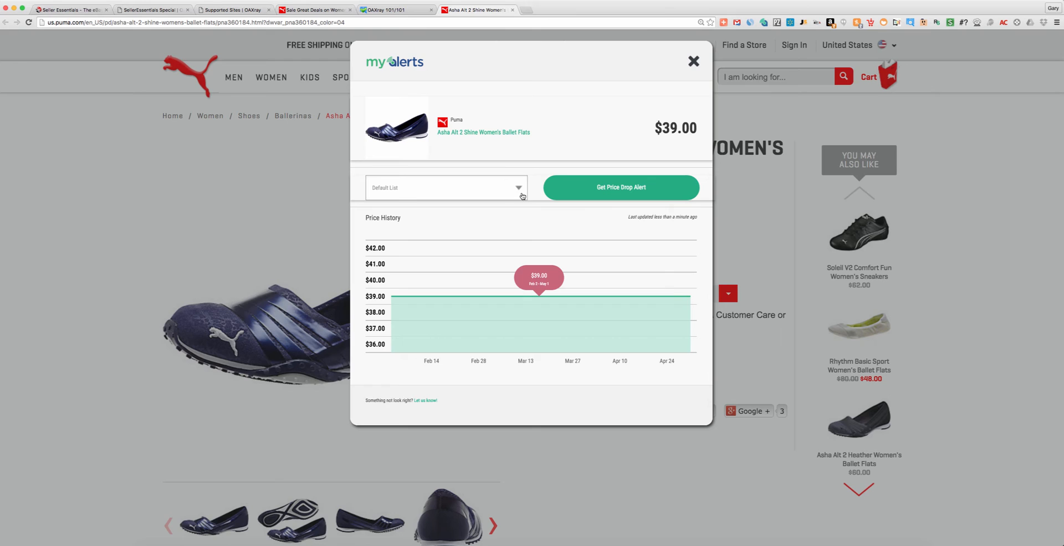
# - Get a price drop alert for the flats on a new Puma list and view that list
pyautogui.click(445, 187)
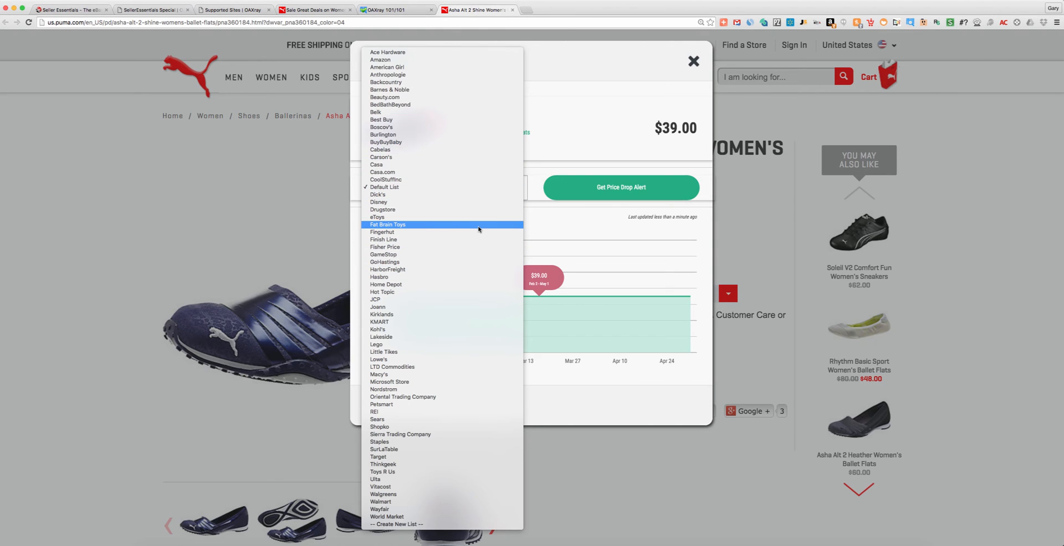
pyautogui.moveTo(461, 442)
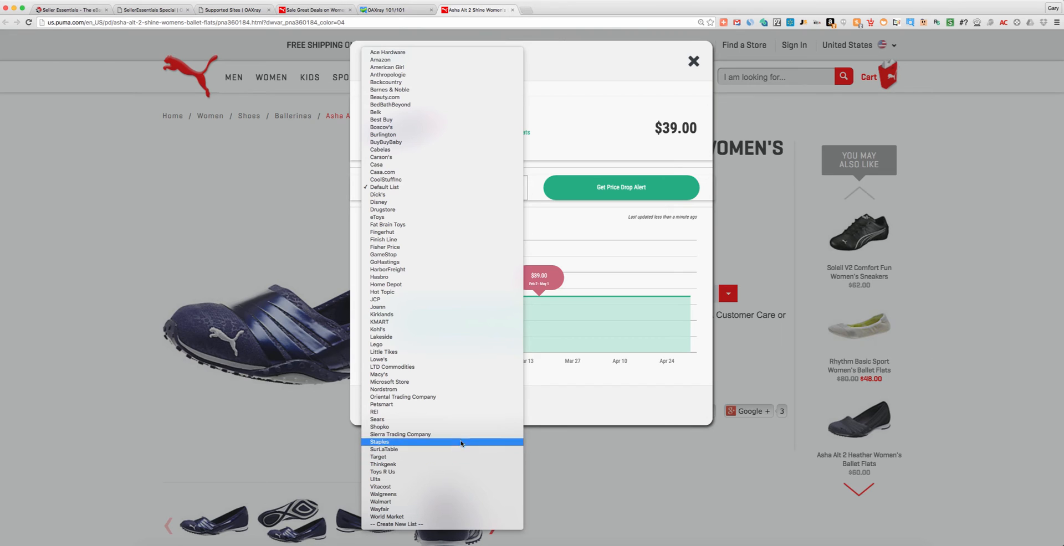
pyautogui.moveTo(399, 524)
pyautogui.write('Pum')
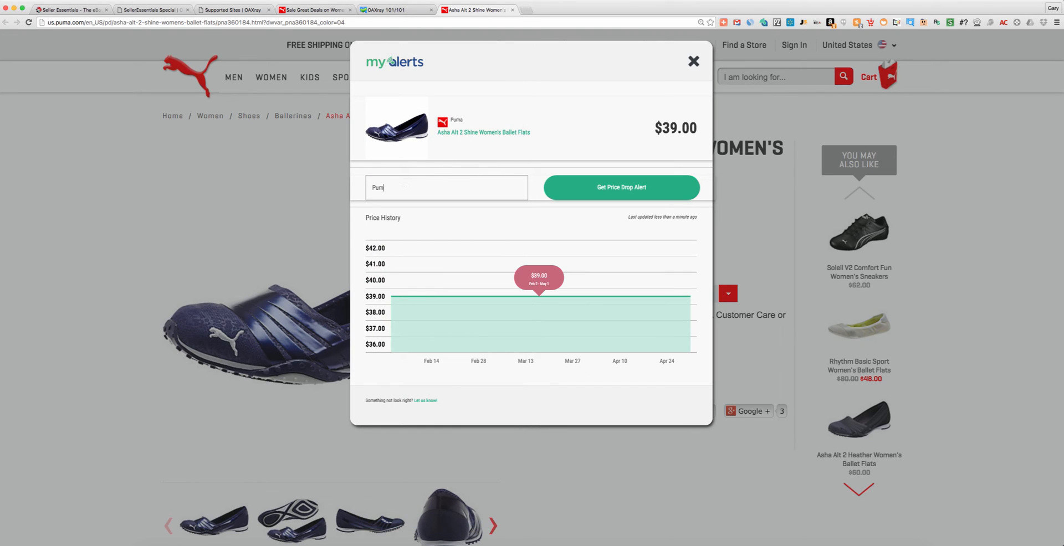
pyautogui.click(620, 188)
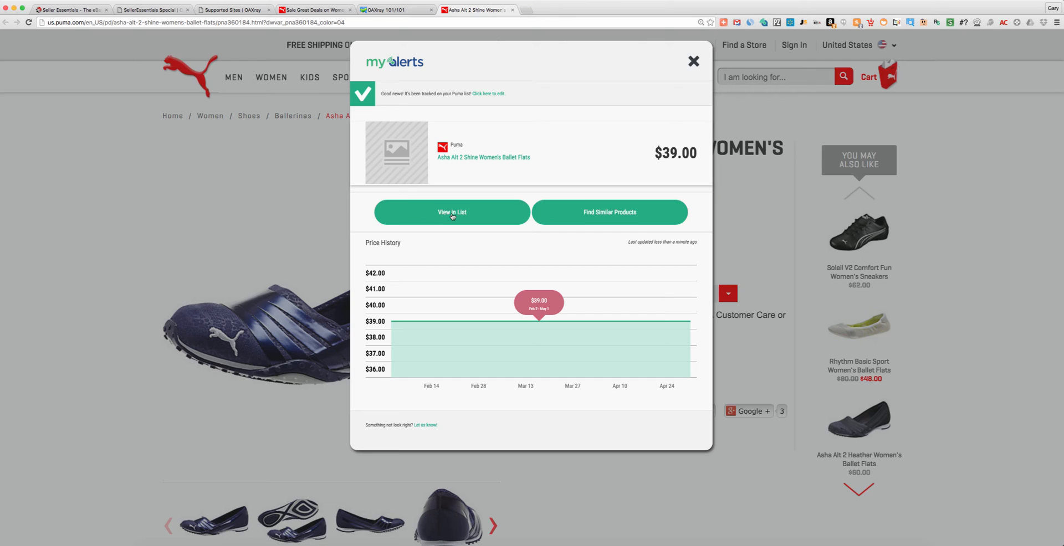
pyautogui.click(451, 212)
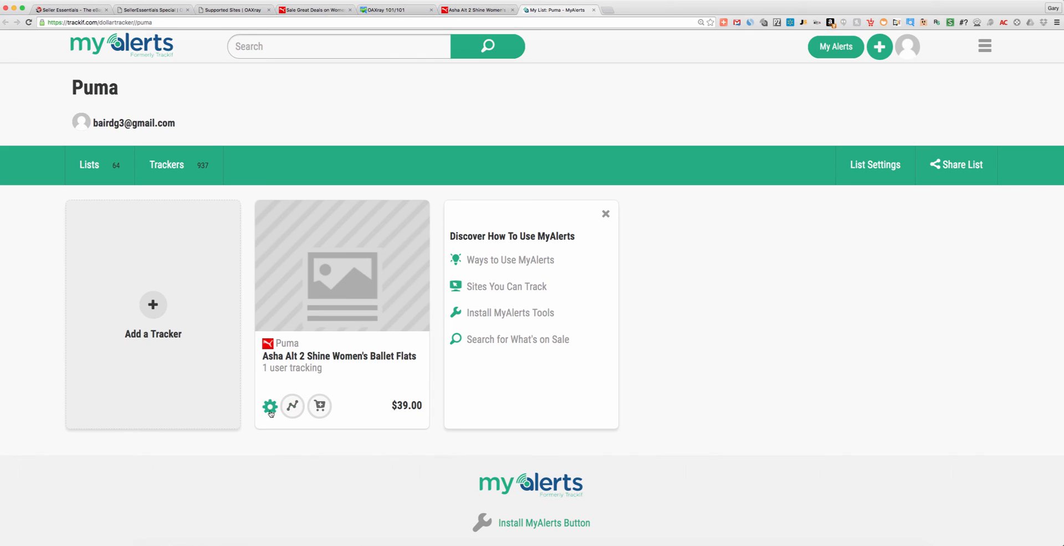
# - Set the flats tracker's desired price to $30.00 and save it
pyautogui.click(269, 406)
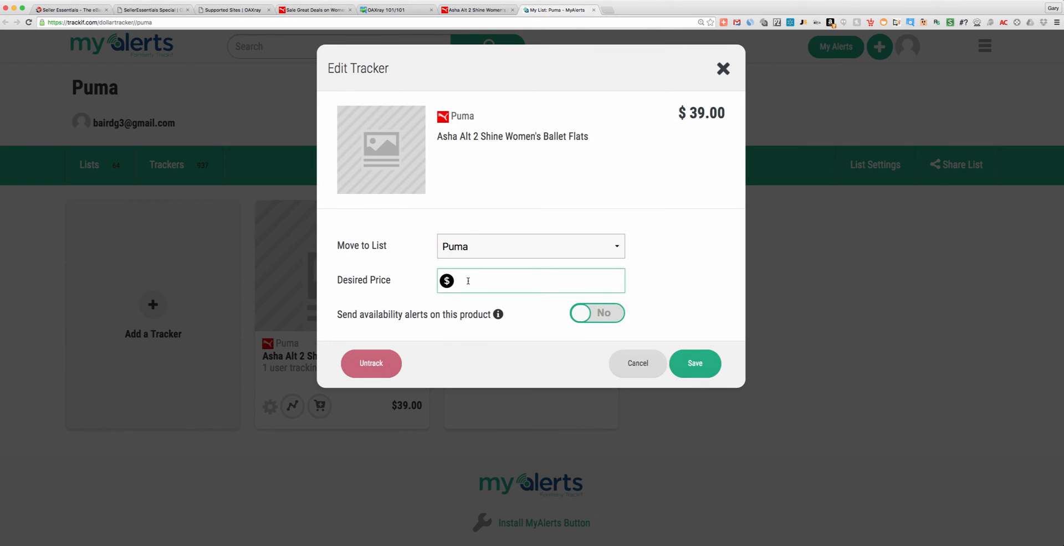
pyautogui.write('30.00')
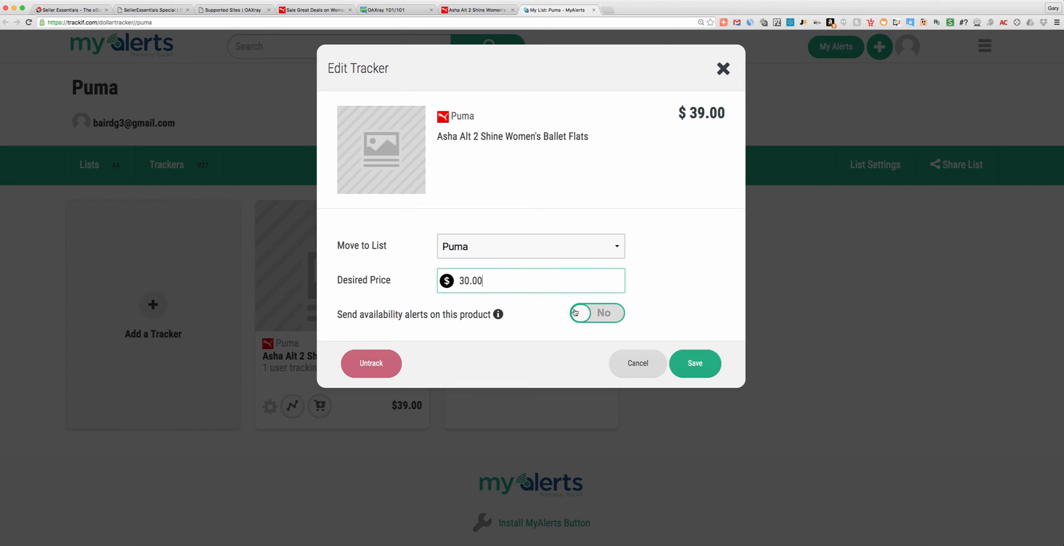
pyautogui.moveTo(579, 315)
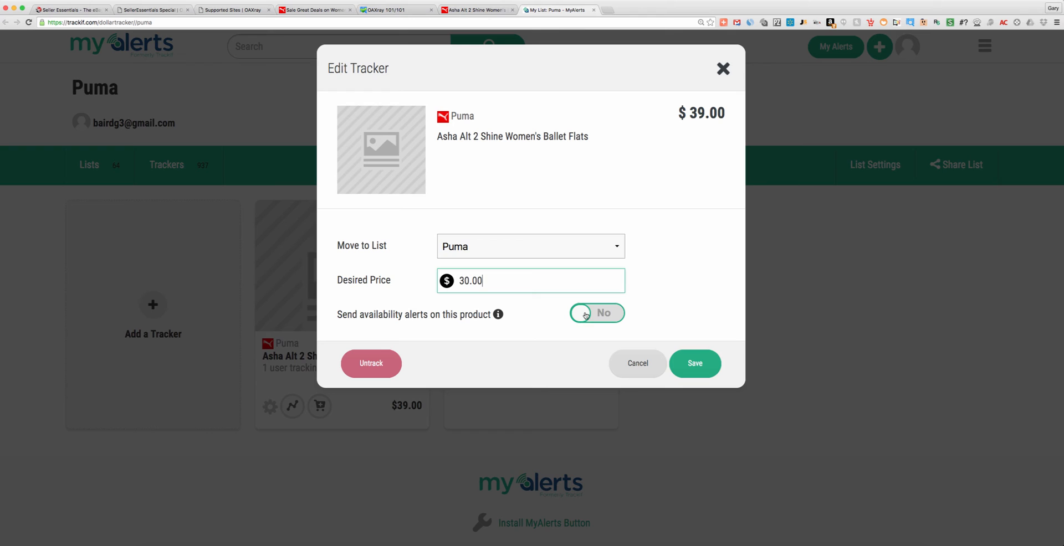
pyautogui.moveTo(361, 320)
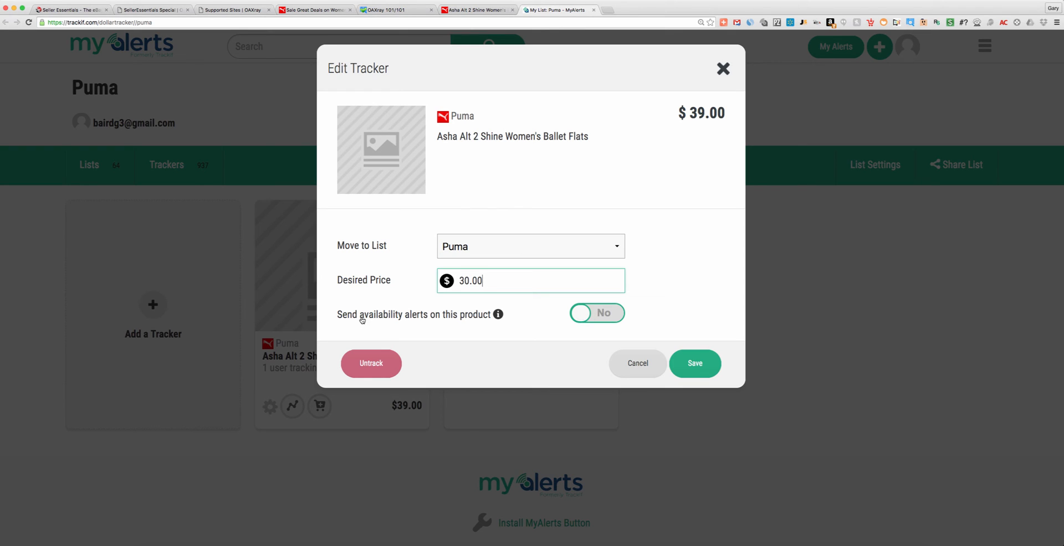
pyautogui.moveTo(426, 324)
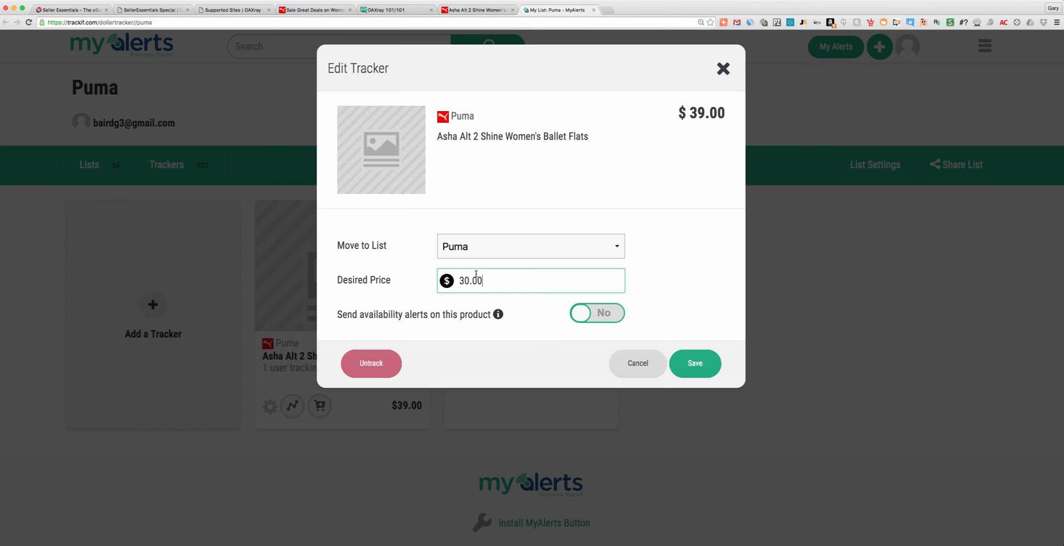
pyautogui.moveTo(523, 265)
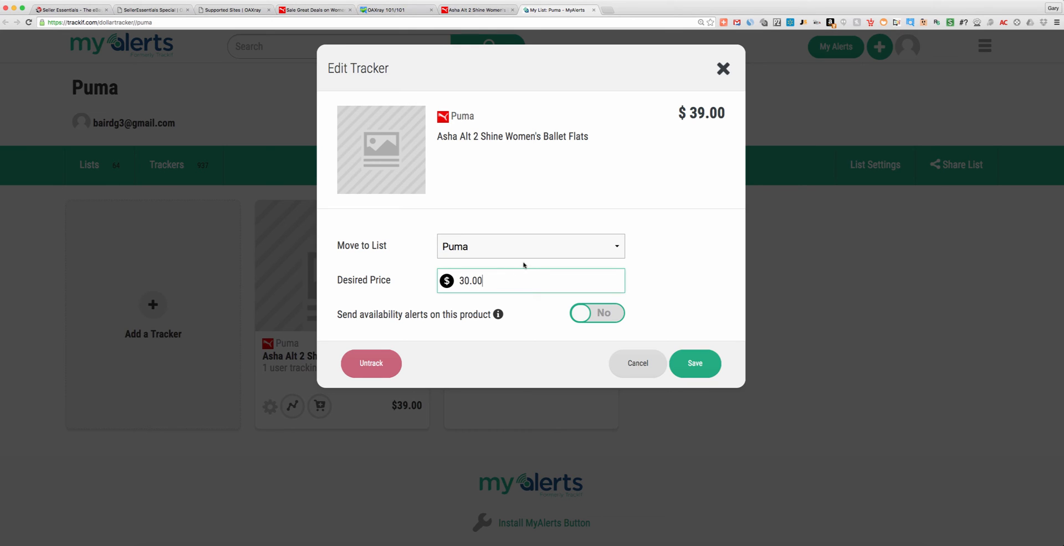
pyautogui.moveTo(523, 265)
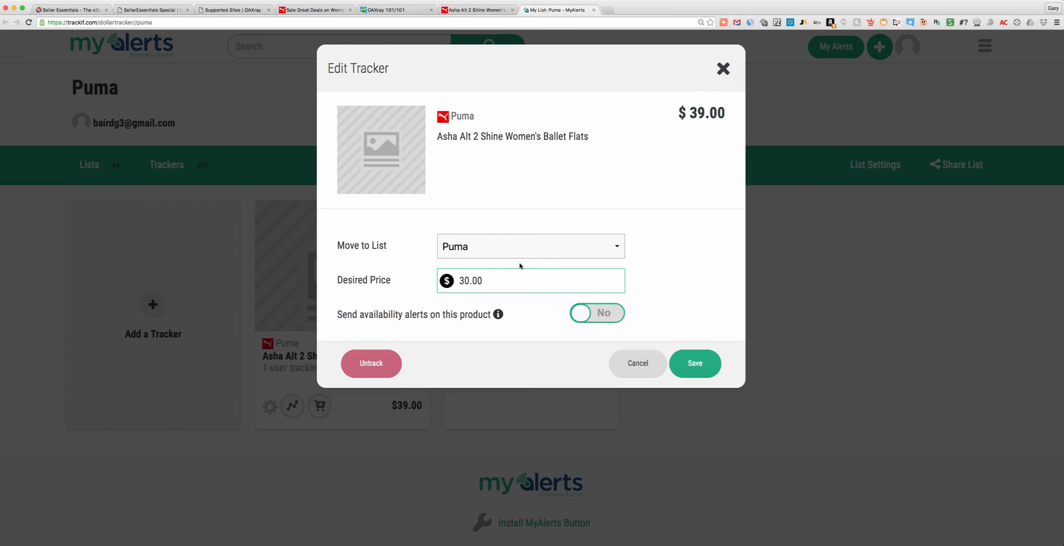
pyautogui.moveTo(630, 328)
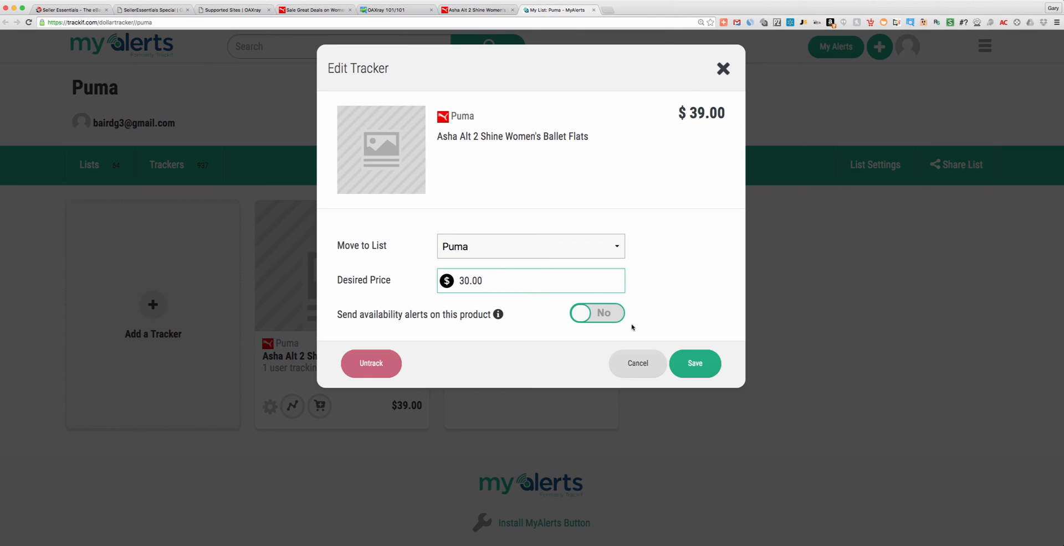
pyautogui.click(529, 280)
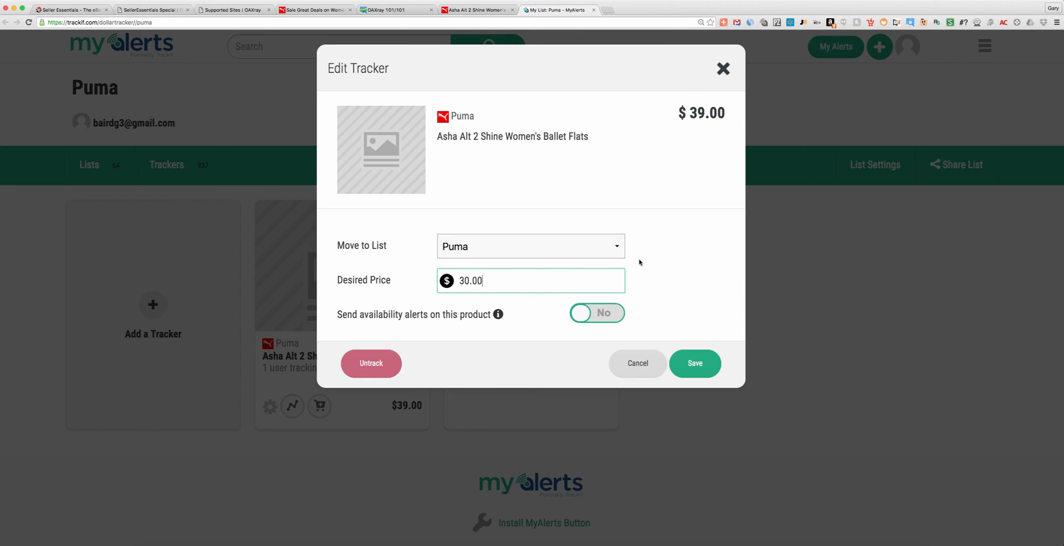
pyautogui.moveTo(649, 266)
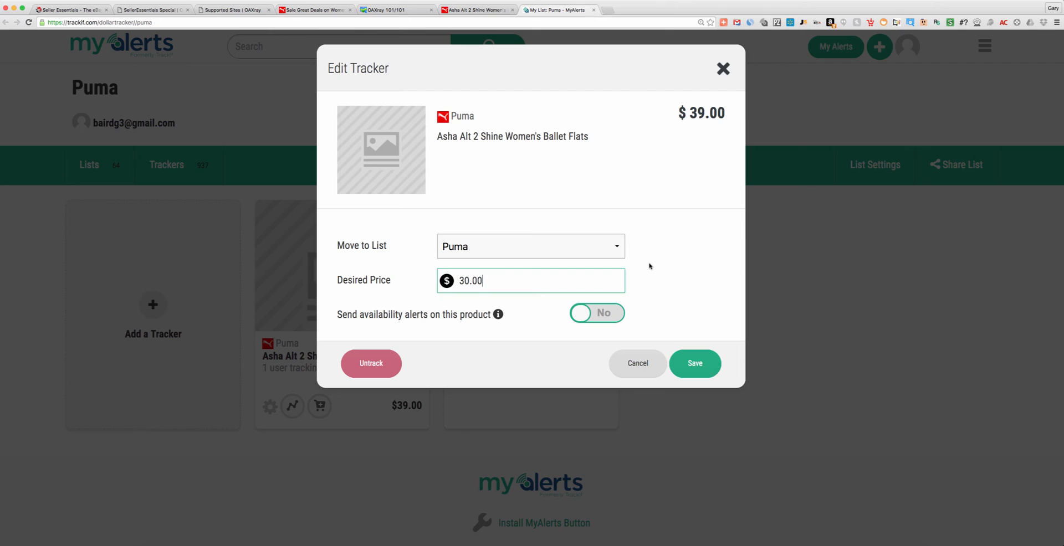
pyautogui.moveTo(657, 264)
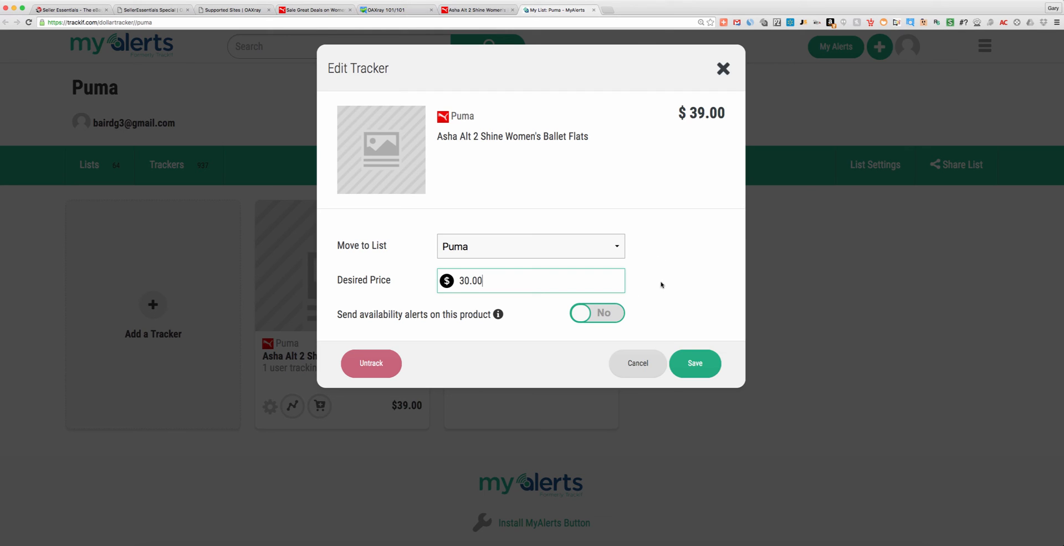
pyautogui.moveTo(693, 330)
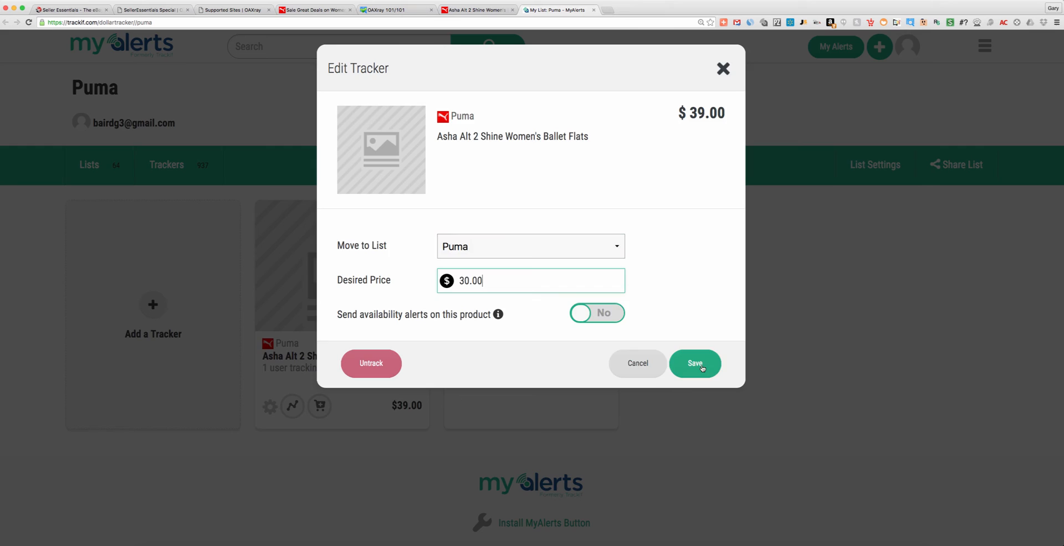
pyautogui.click(694, 364)
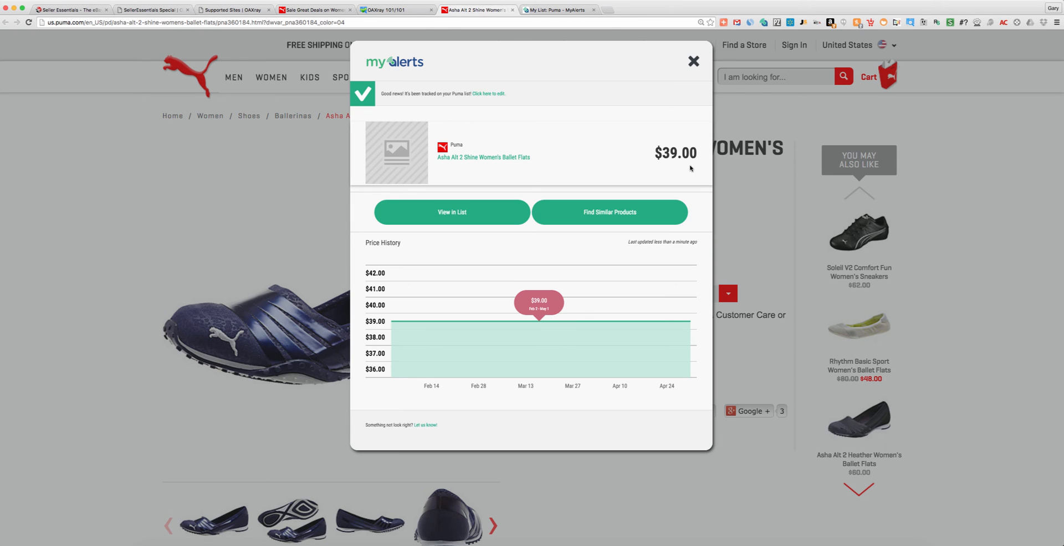
# - Dismiss the tracker-updated popup, return to the MyAlerts tab and show the overview of all store lists
pyautogui.click(694, 61)
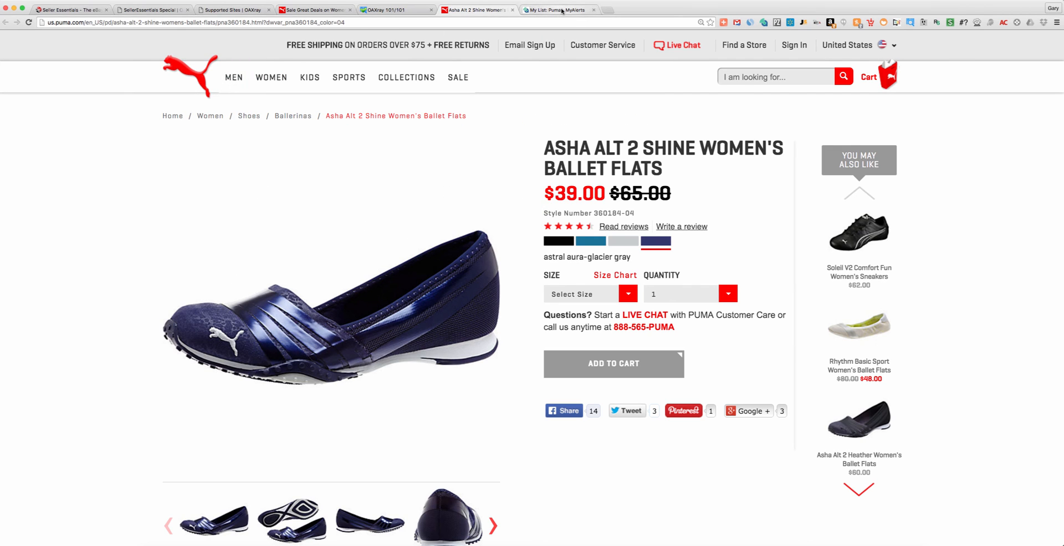
pyautogui.click(558, 10)
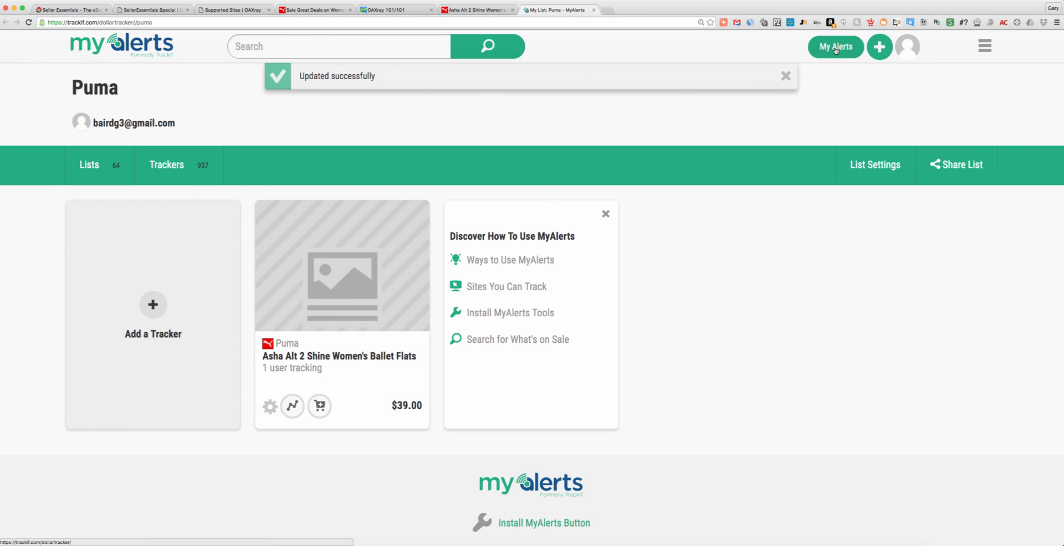
pyautogui.click(834, 46)
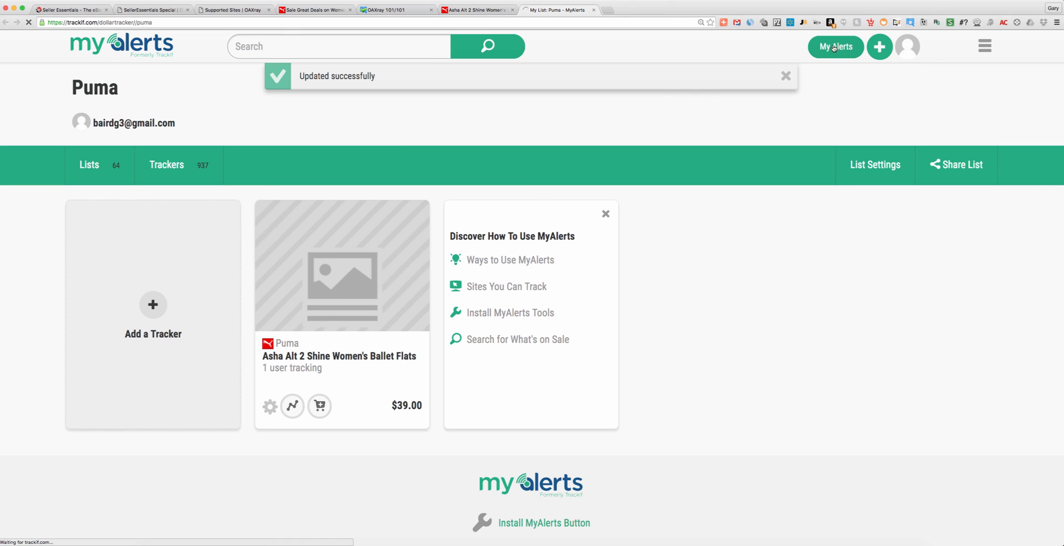
pyautogui.click(836, 47)
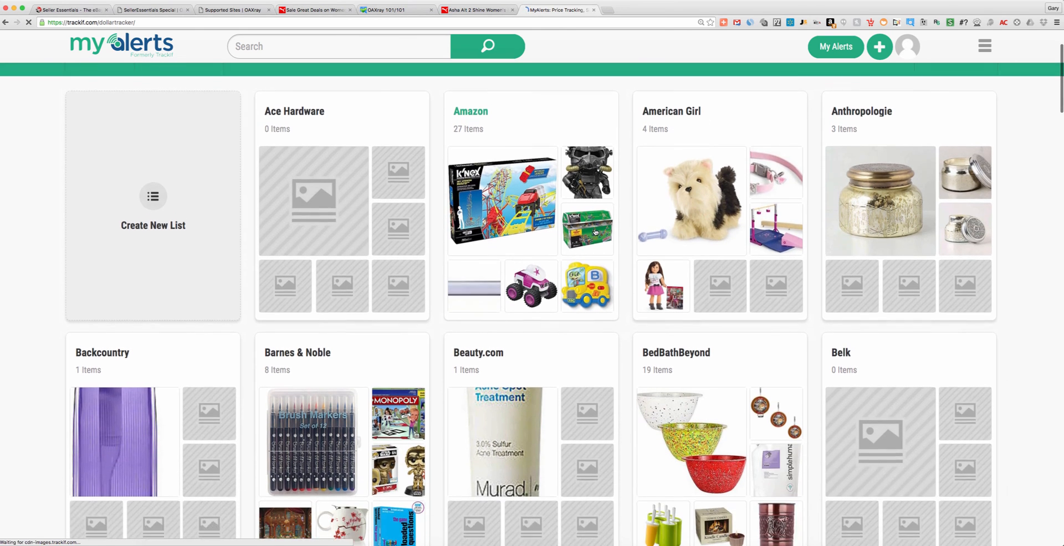
# - Go back to the Puma list showing the Asha Alt 2 Shine flats tracker at $39
pyautogui.click(906, 47)
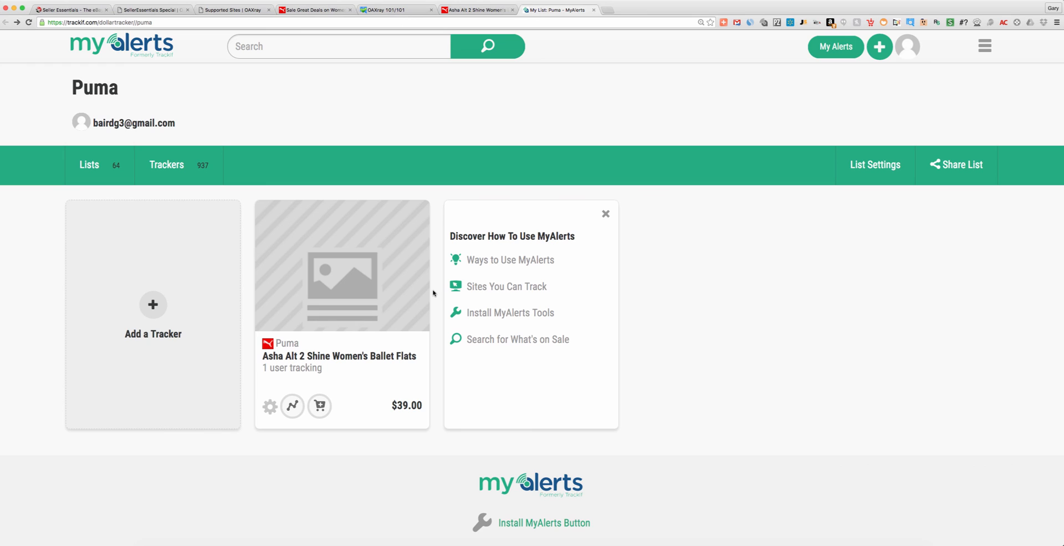
pyautogui.moveTo(430, 282)
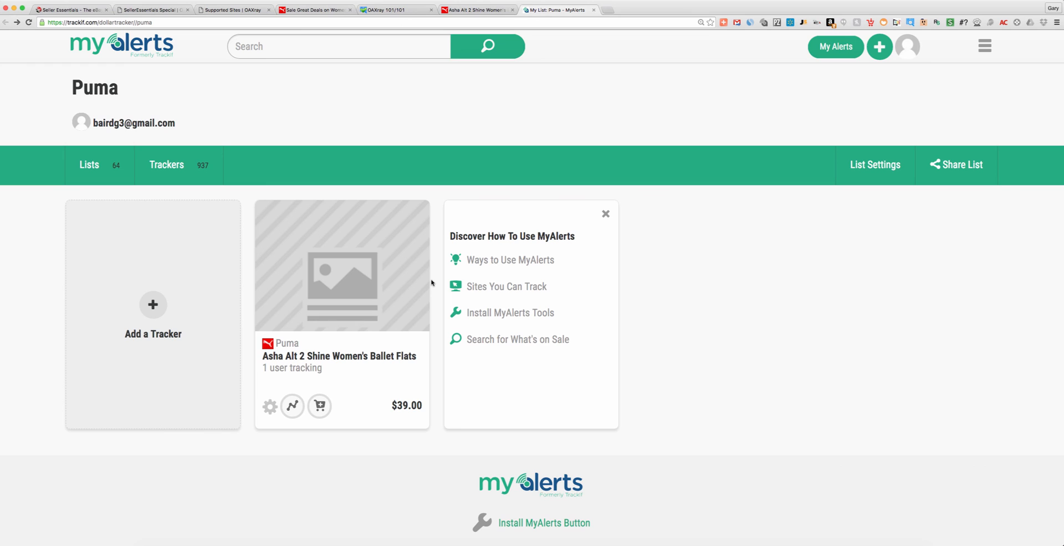
pyautogui.moveTo(434, 283)
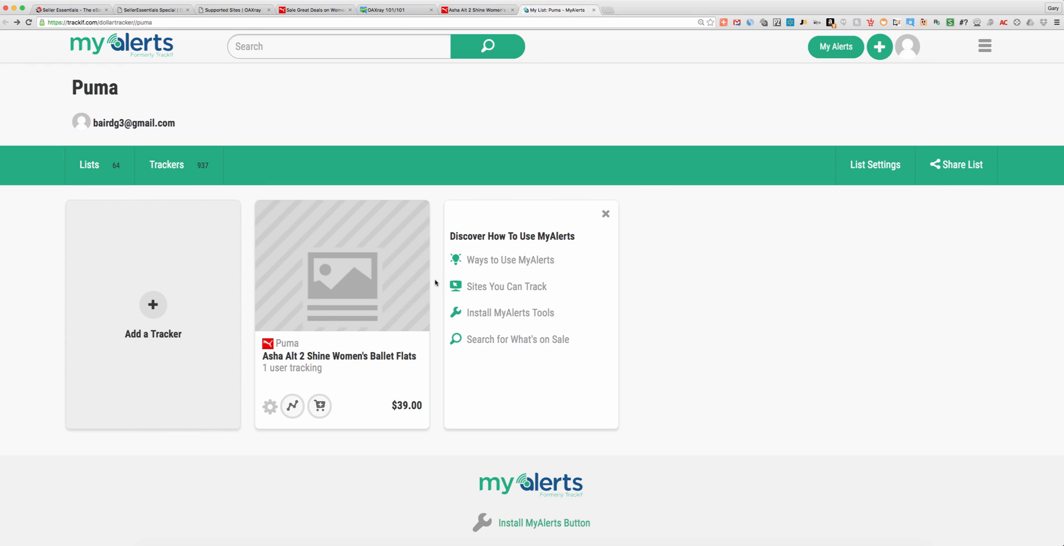
pyautogui.moveTo(449, 288)
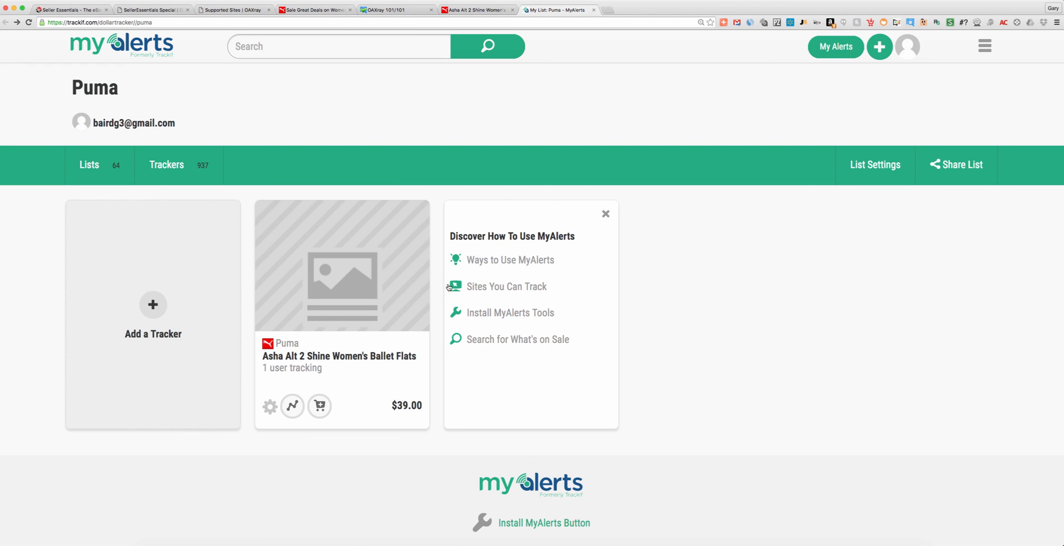
pyautogui.moveTo(645, 306)
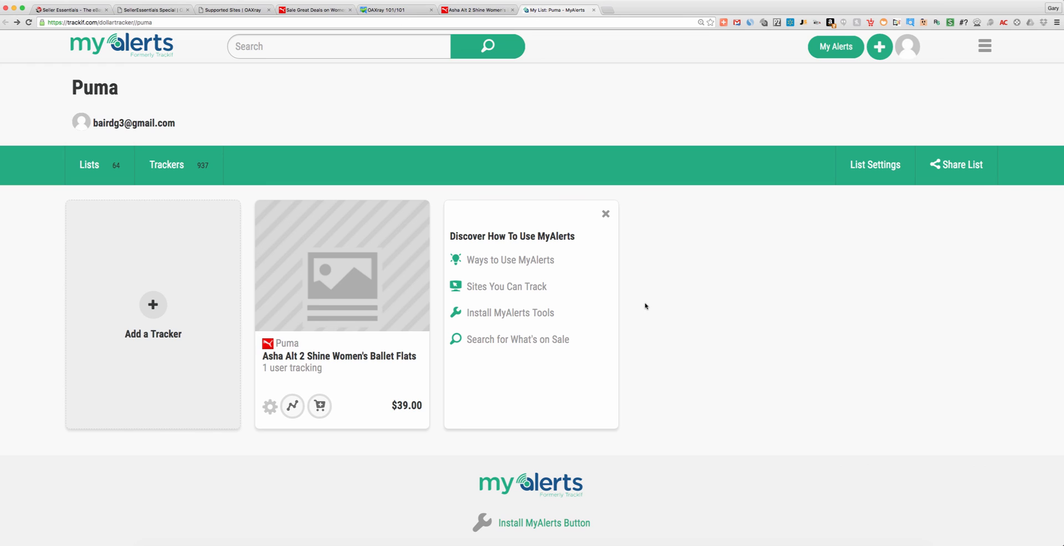
pyautogui.moveTo(635, 198)
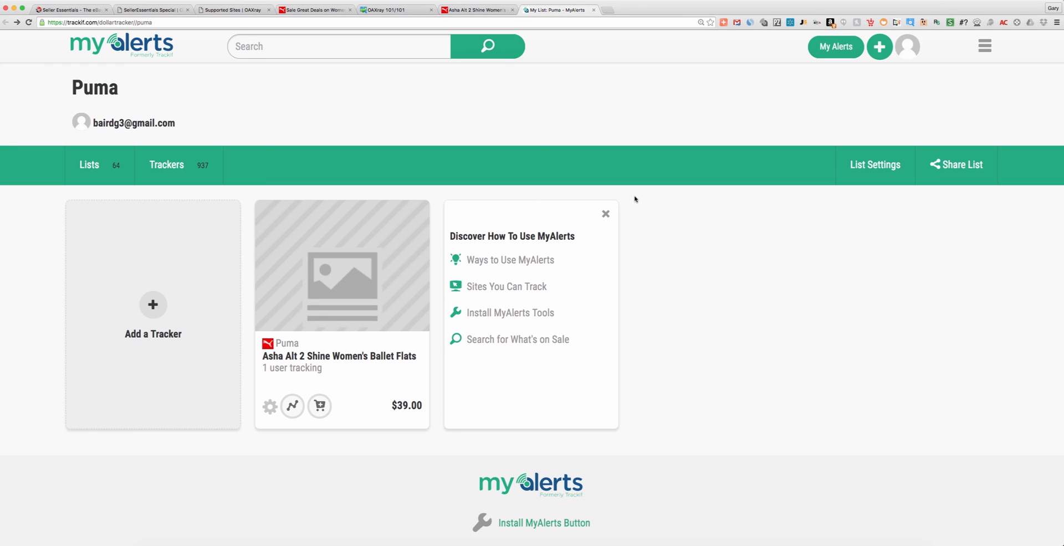